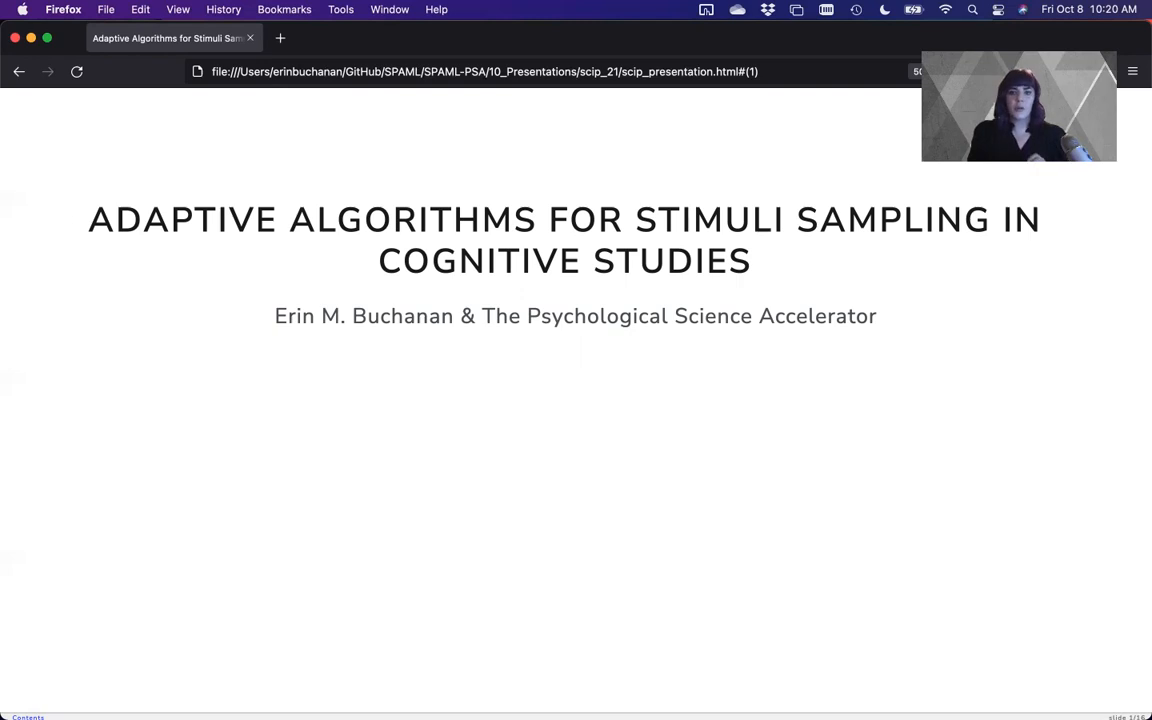
Step: Advance past the title slide and reveal the open science bullet on the Accelerator slide
{"action": "key", "text": "Right"}
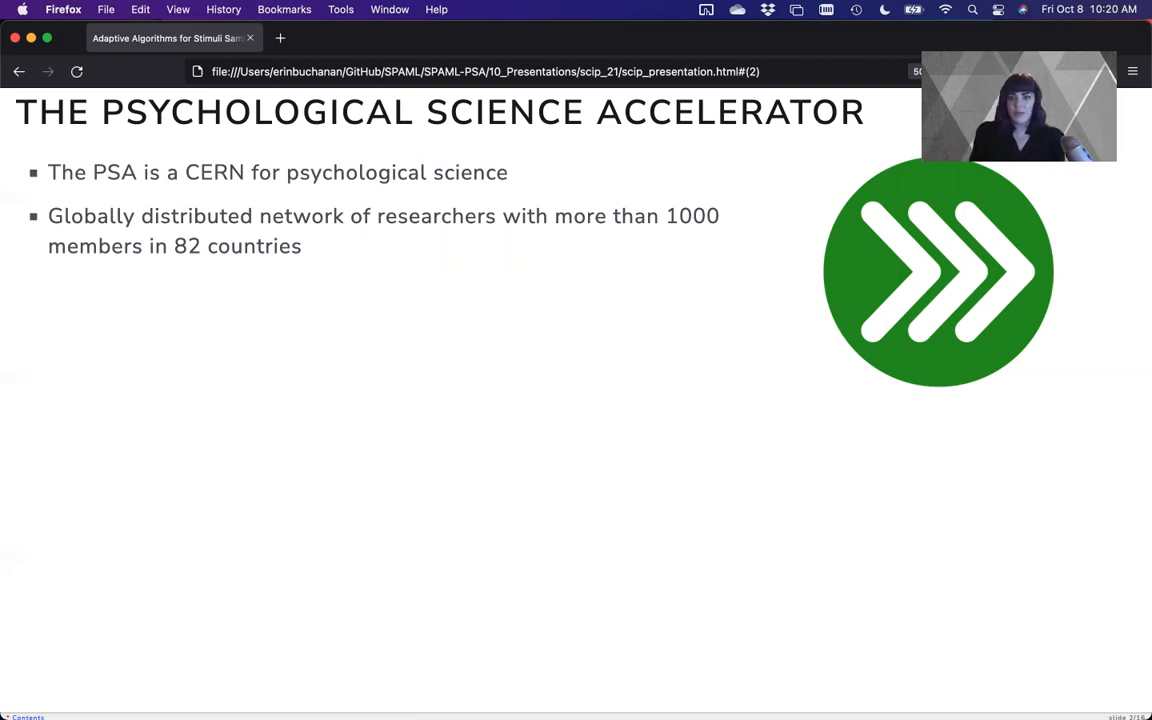
{"action": "key", "text": "right"}
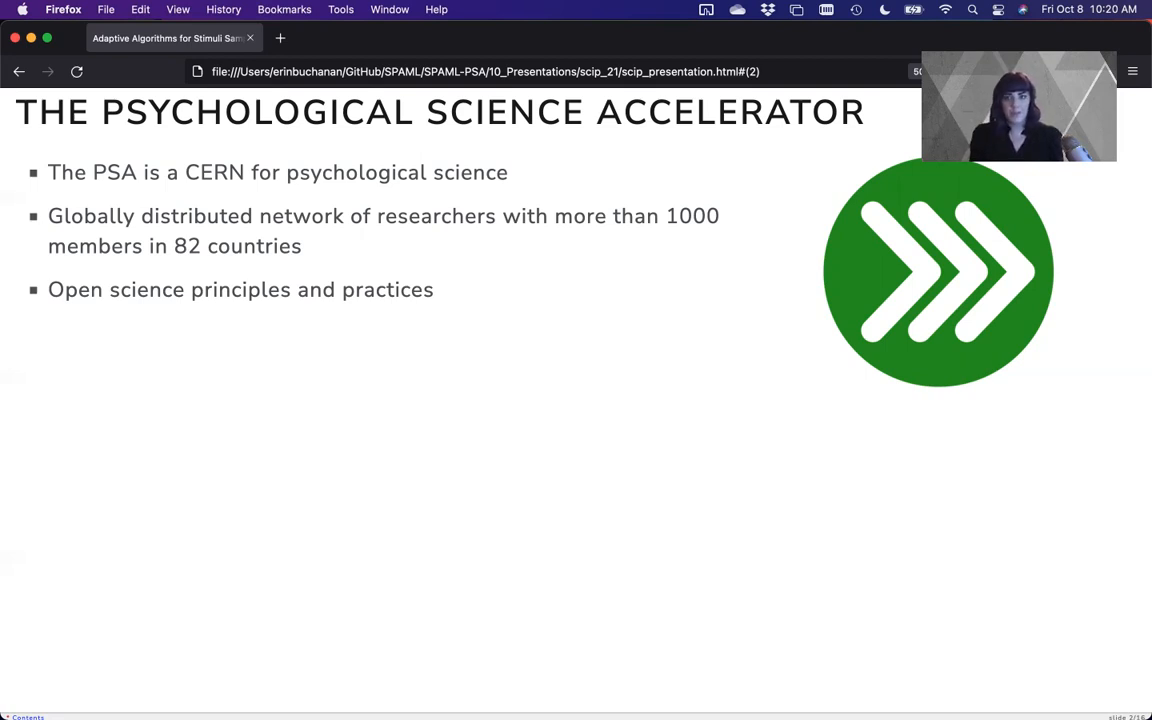
Step: Advance to slide 3, the SPAML semantic priming slide
{"action": "key", "text": "right"}
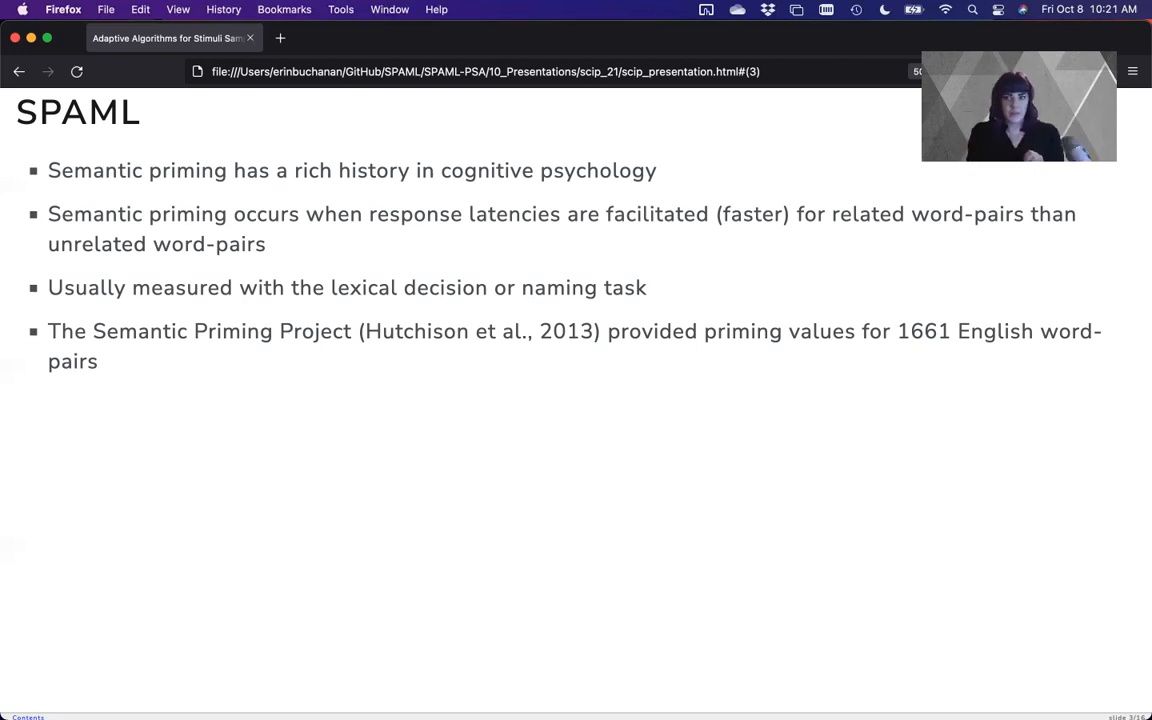
Step: Step through slide 4's variability bullet, priming chart and English-only bullet, then reach SPAML Outcomes
{"action": "key", "text": "right"}
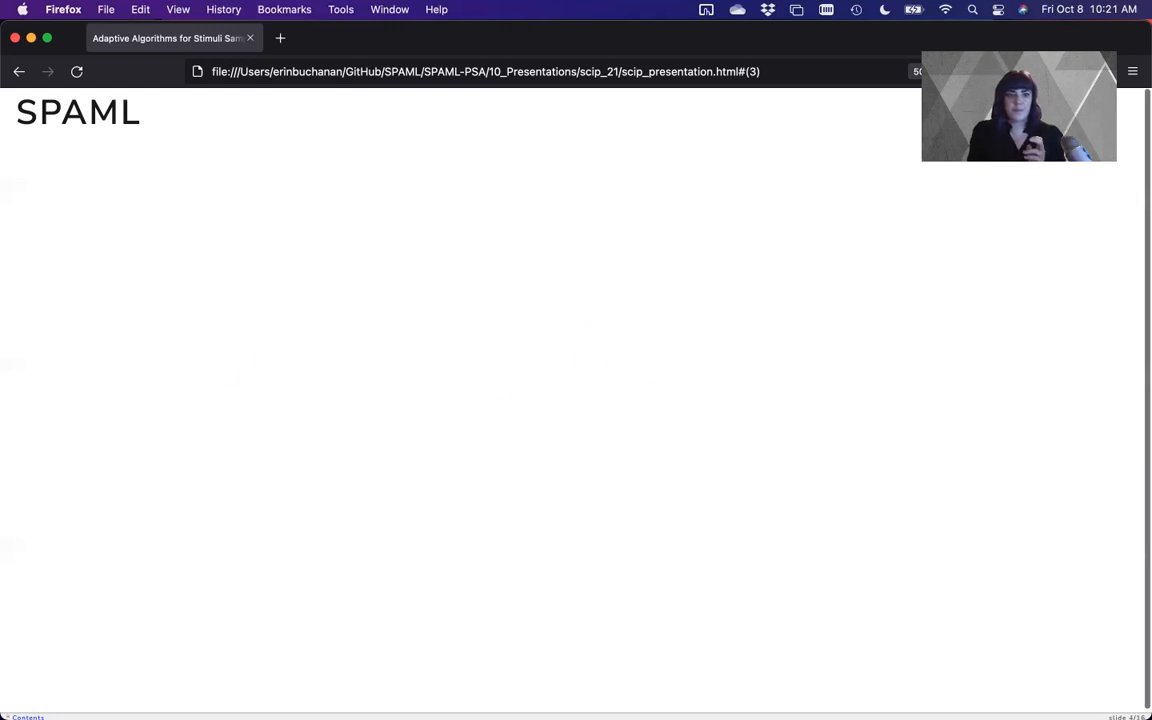
{"action": "key", "text": "right"}
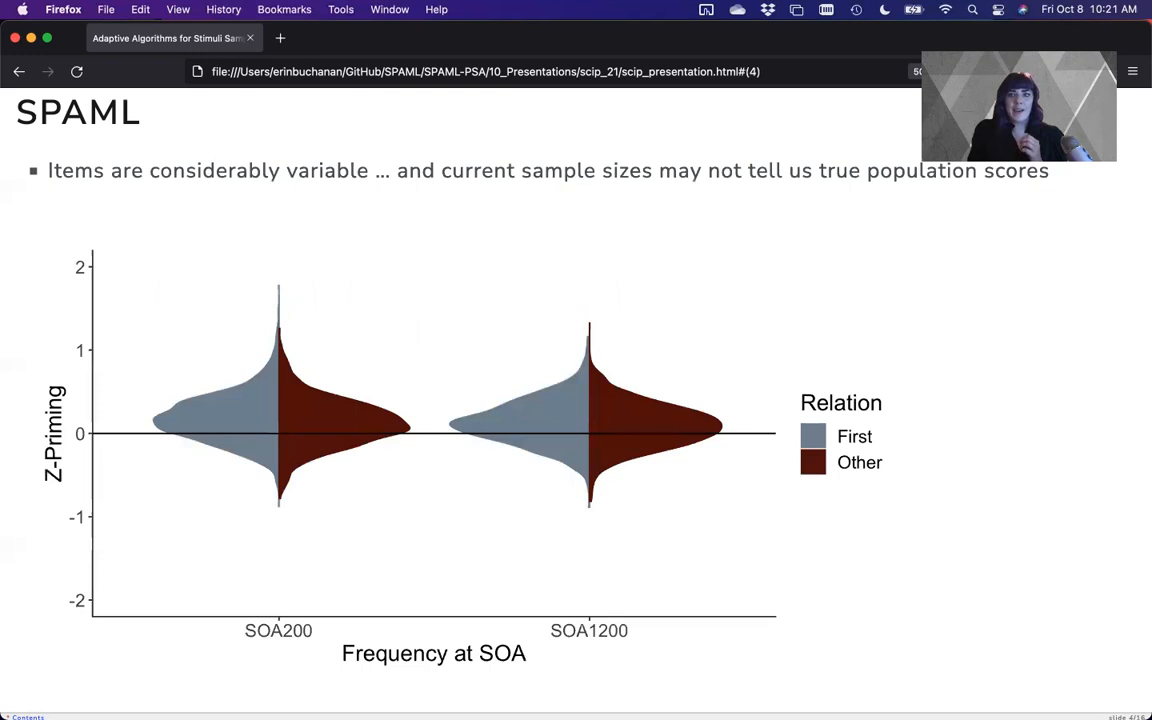
{"action": "mouse_move", "coordinate": [1033, 44]}
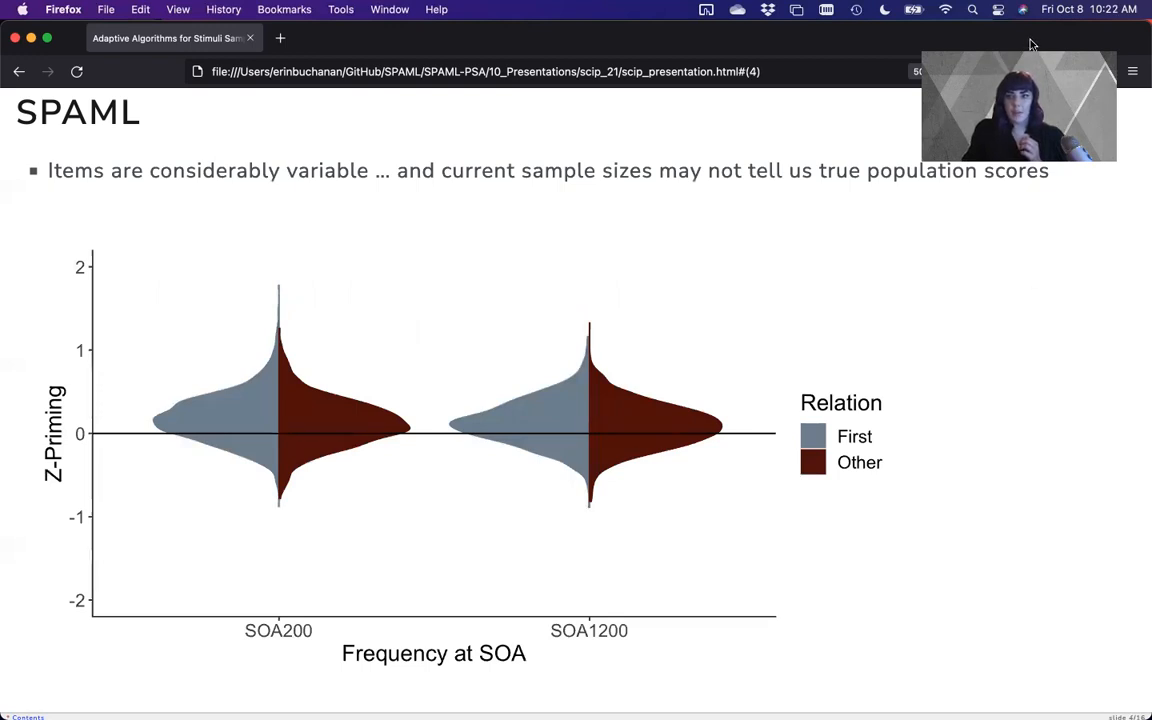
{"action": "mouse_move", "coordinate": [1123, 225]}
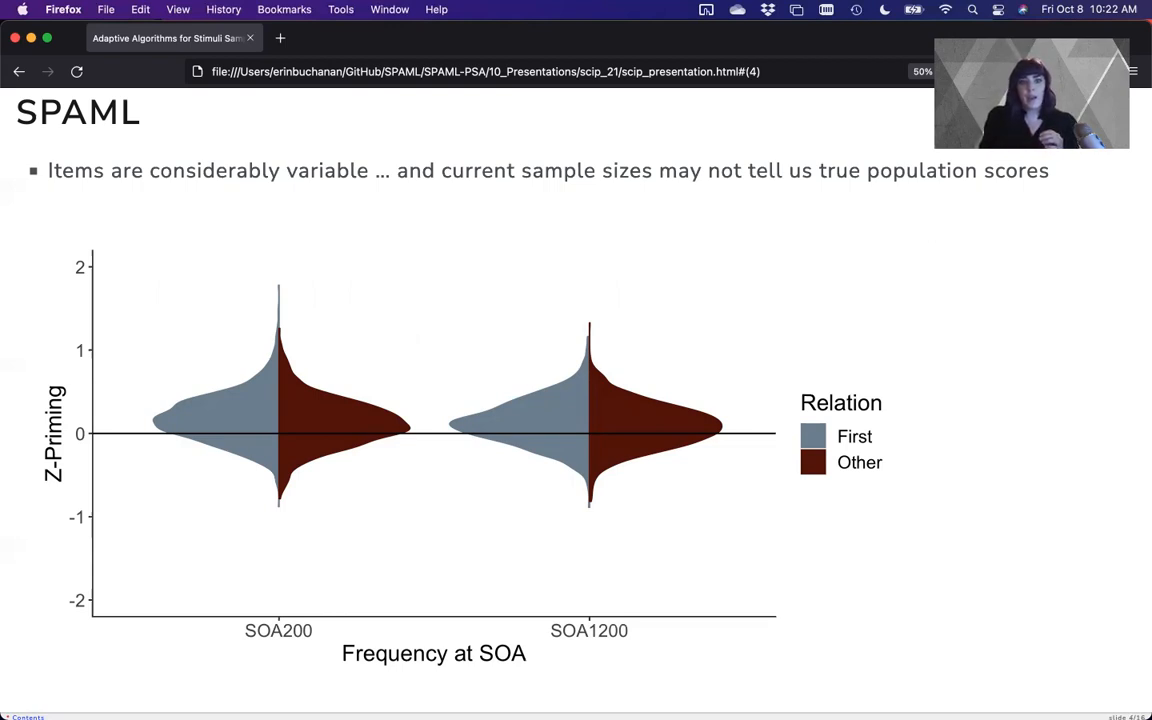
{"action": "key", "text": "right"}
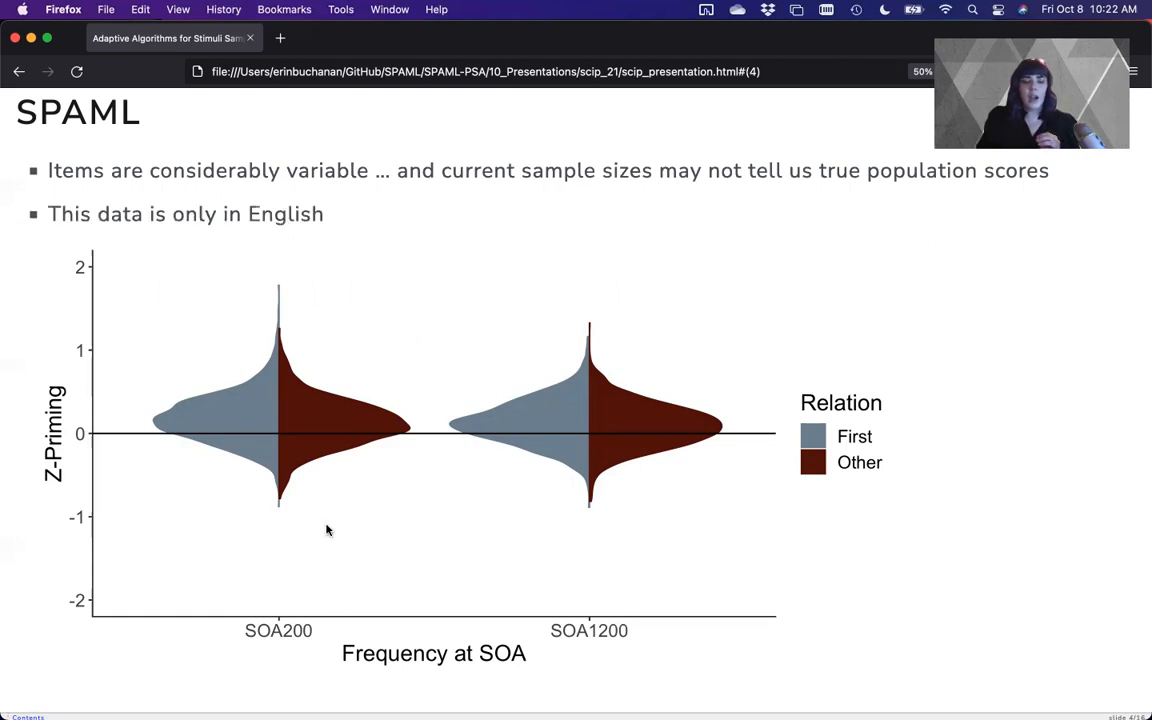
{"action": "mouse_move", "coordinate": [293, 500]}
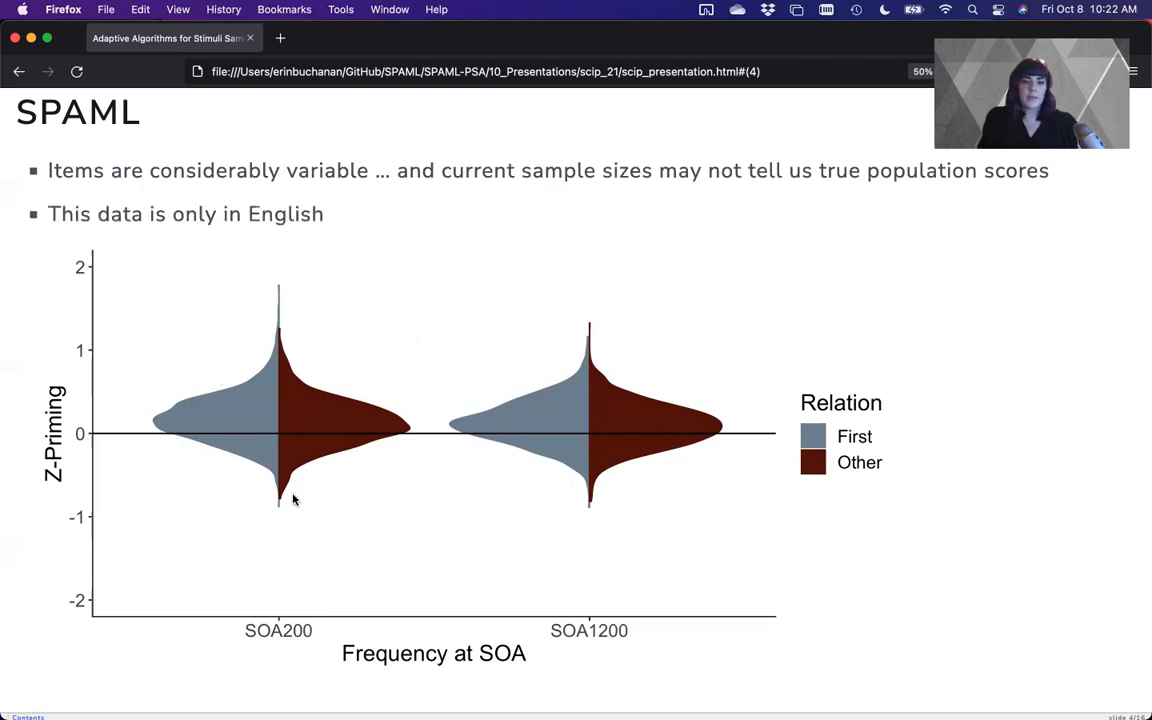
{"action": "mouse_move", "coordinate": [230, 590]}
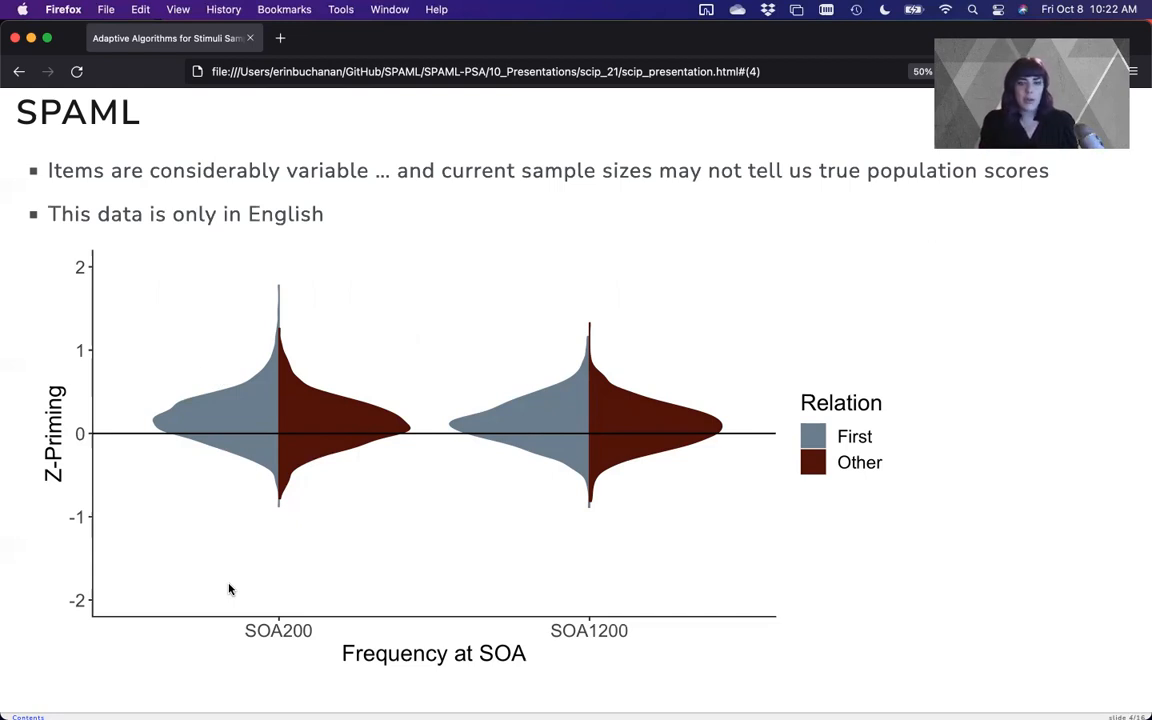
{"action": "mouse_move", "coordinate": [245, 413]}
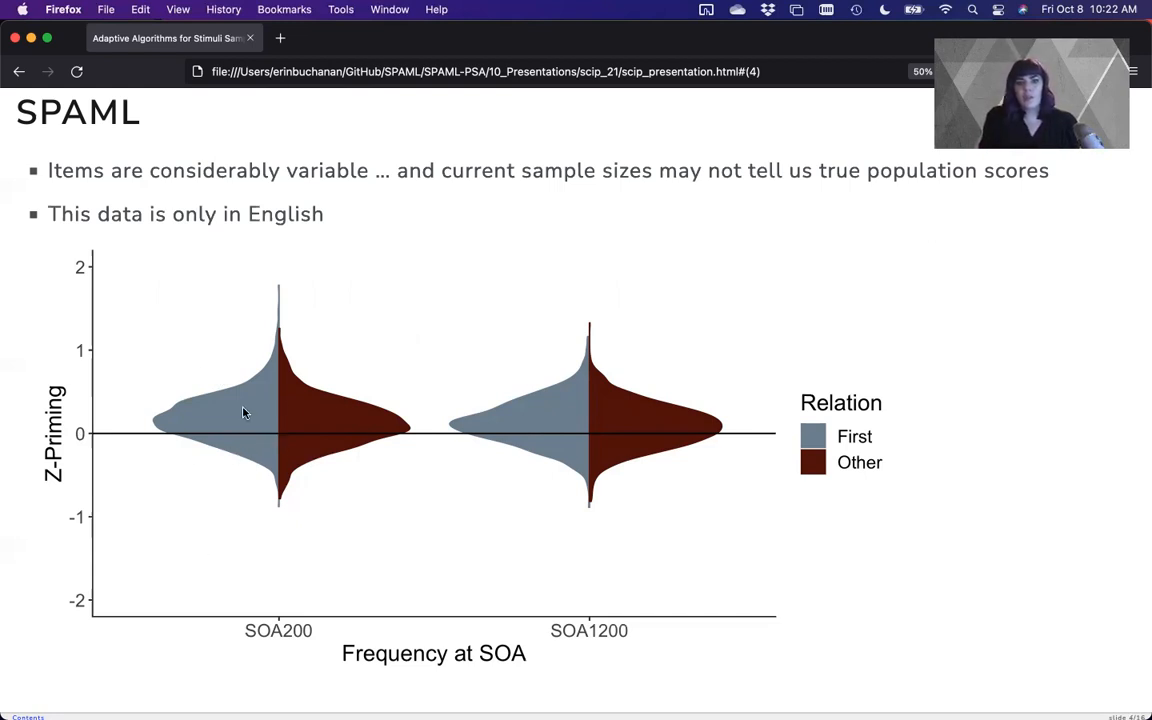
{"action": "mouse_move", "coordinate": [1113, 535]}
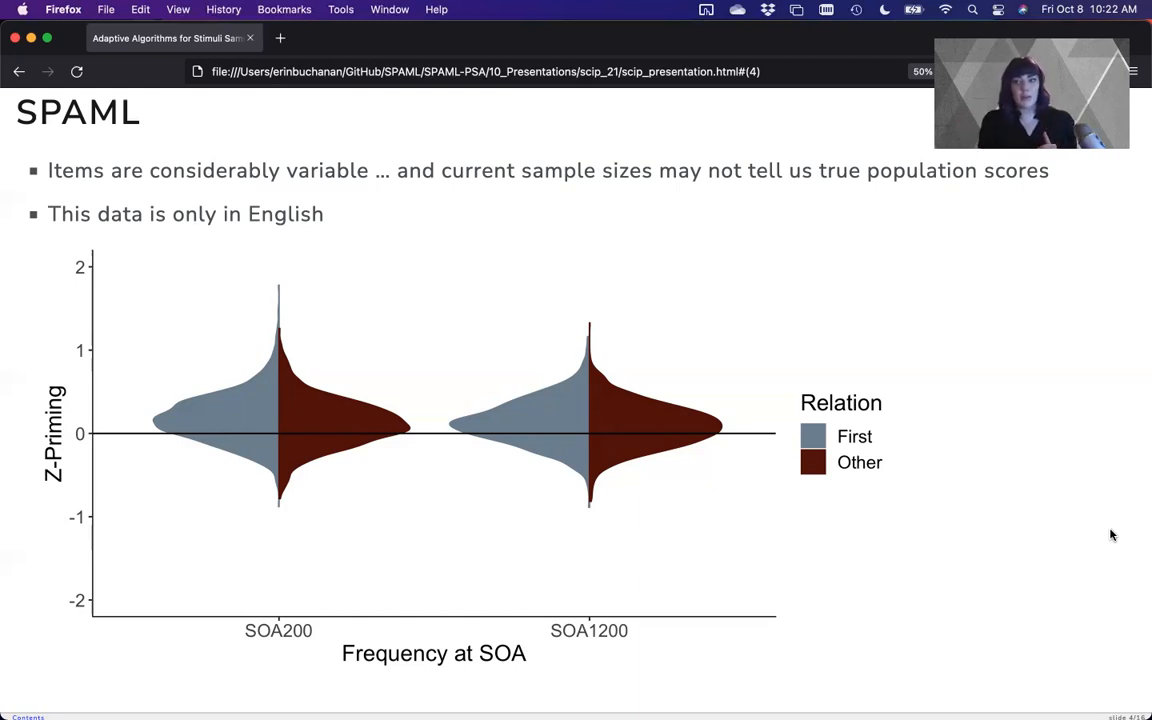
{"action": "key", "text": "Right"}
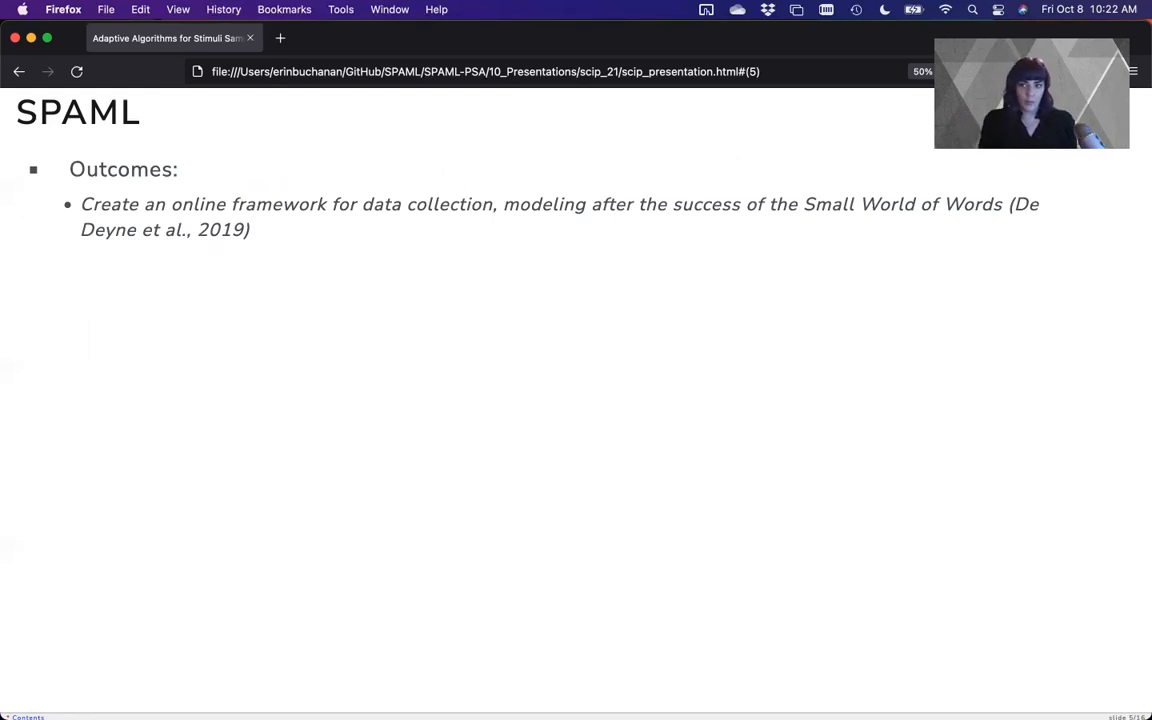
Step: Reveal the multilingual dataset, computational packages and invitation outcomes, then move to Adaptive Algorithms
{"action": "key", "text": "right"}
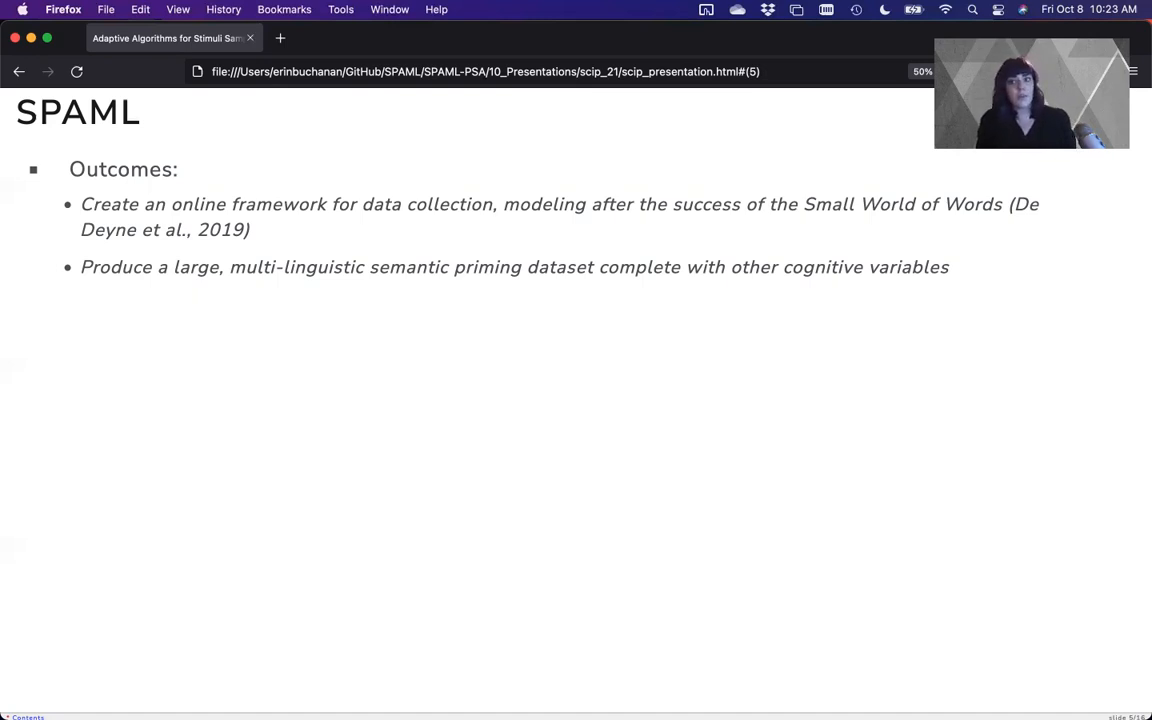
{"action": "key", "text": "right"}
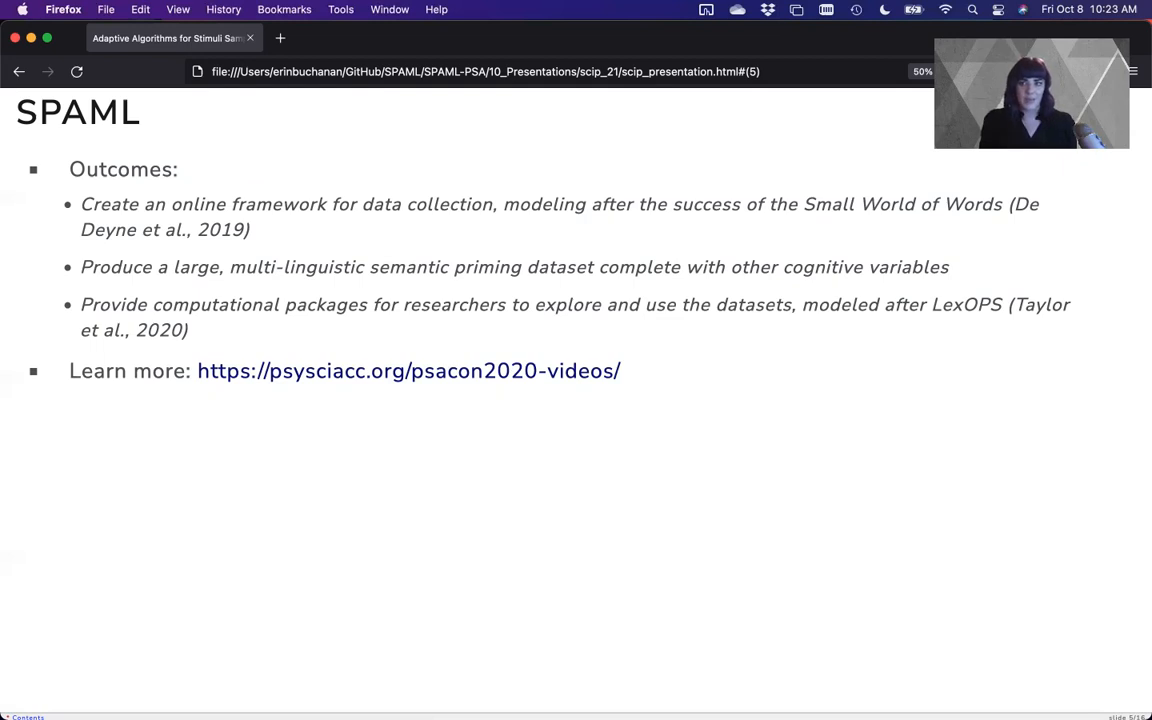
{"action": "key", "text": "right"}
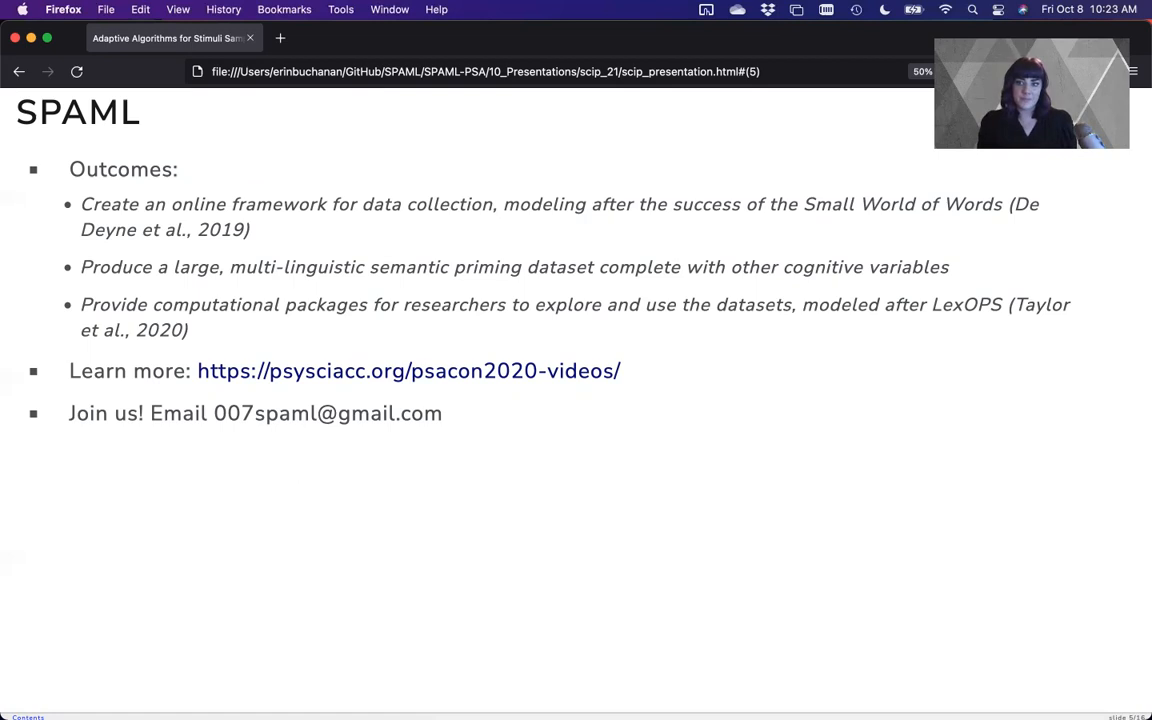
{"action": "key", "text": "Right"}
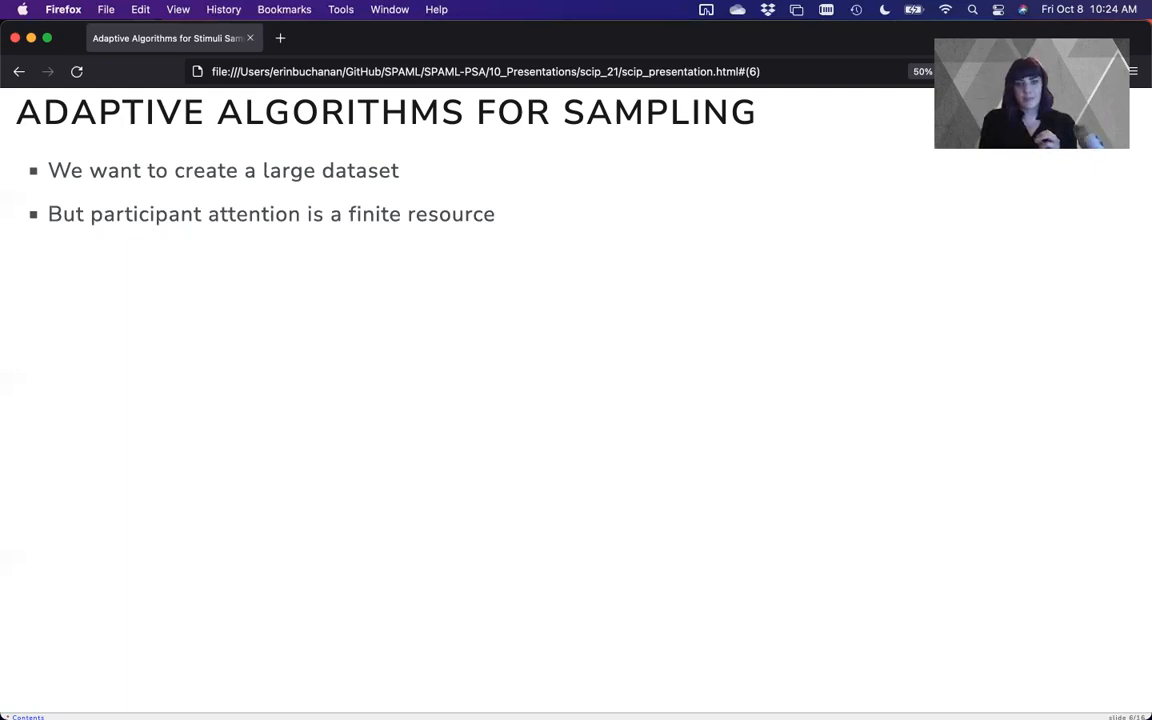
Step: Reveal the large stimulus set and equal sample size bullets, then advance to parameter estimation
{"action": "key", "text": "right"}
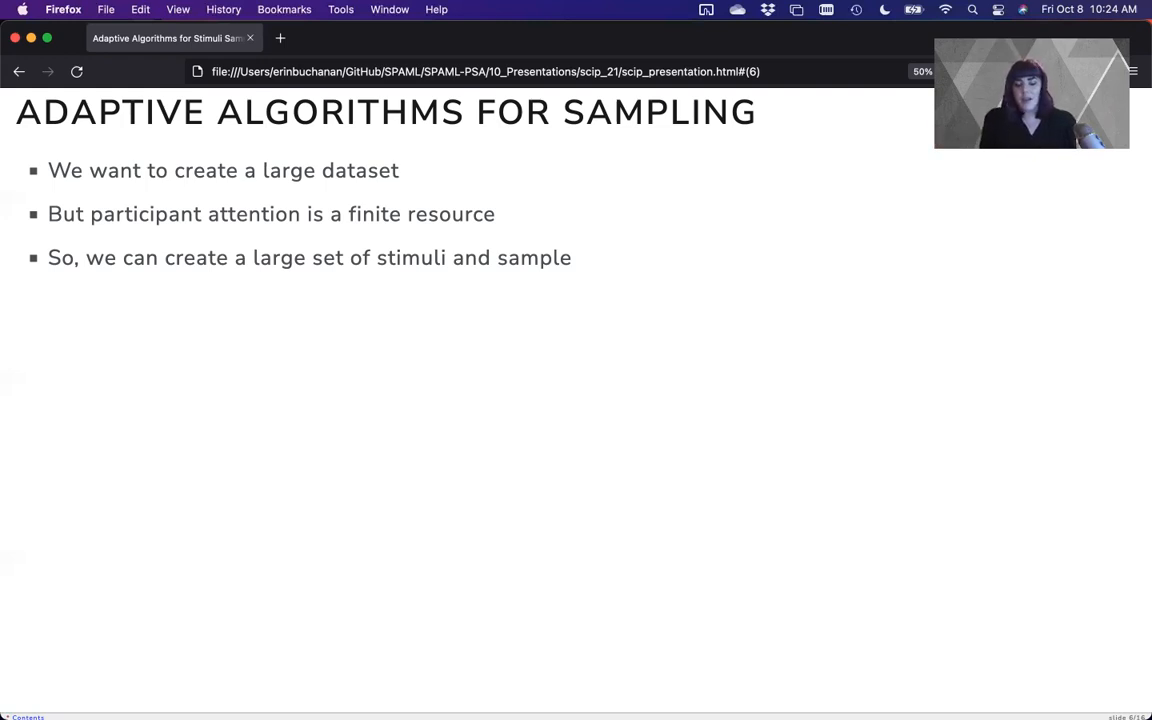
{"action": "key", "text": "right"}
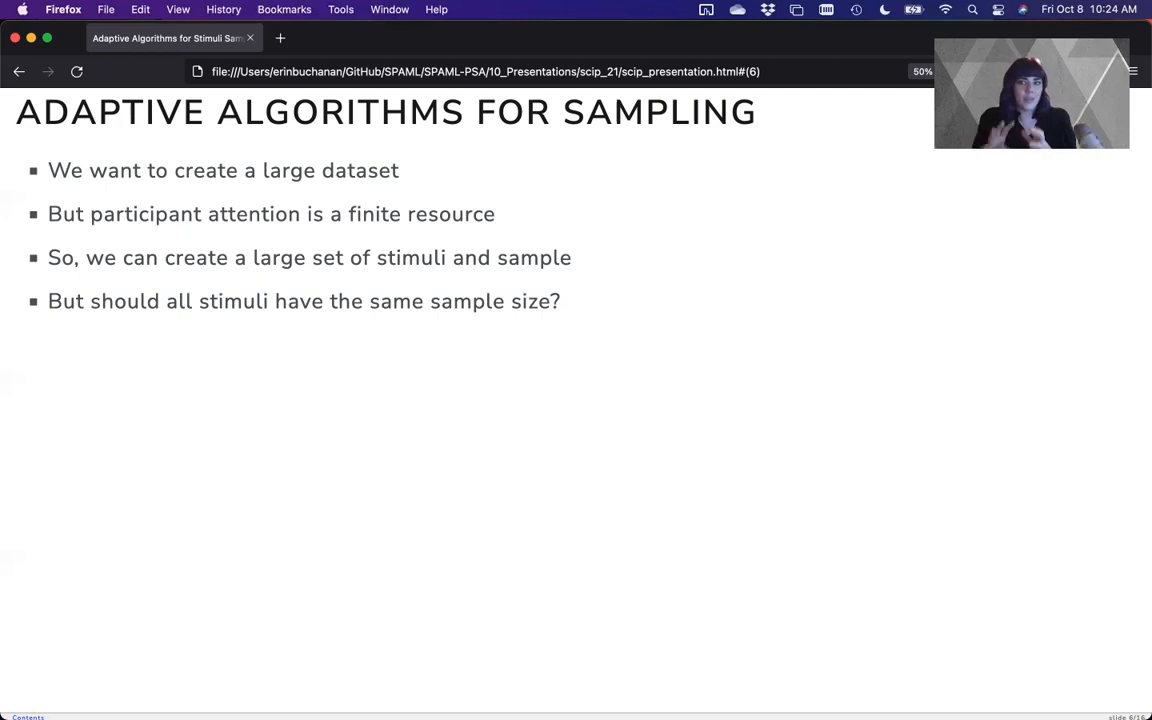
{"action": "key", "text": "Right"}
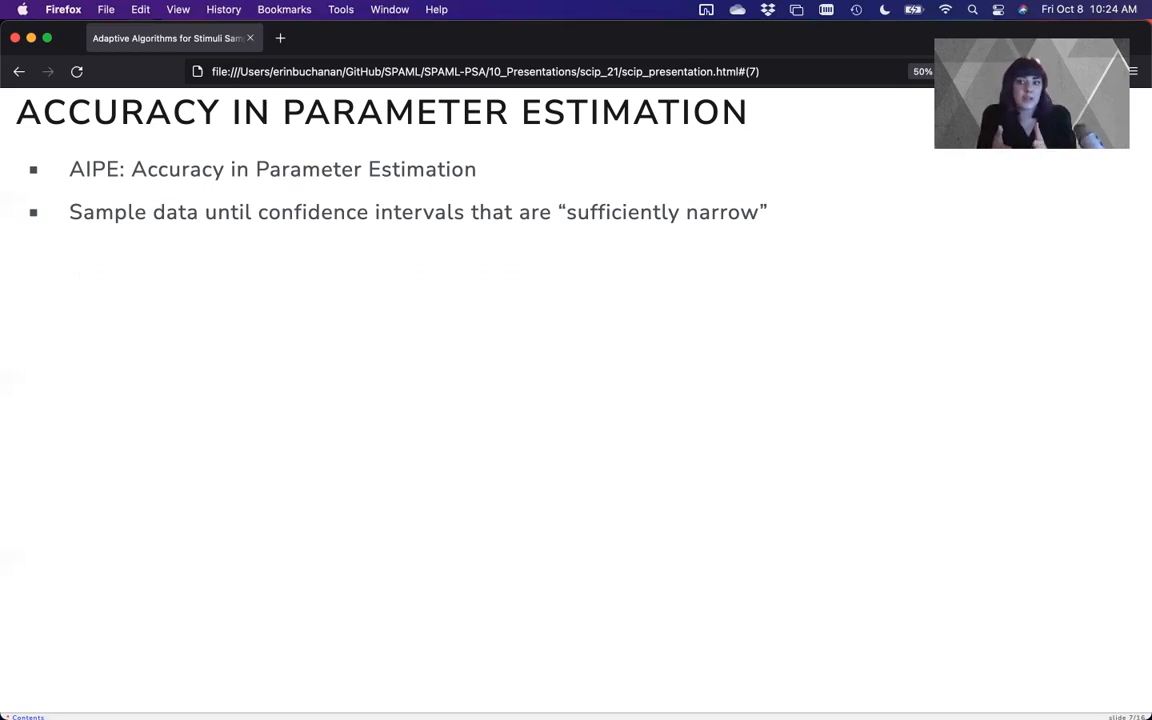
Step: Reveal the procedure steps and references on slide 7, then advance to Sufficiently Narrow
{"action": "key", "text": "right"}
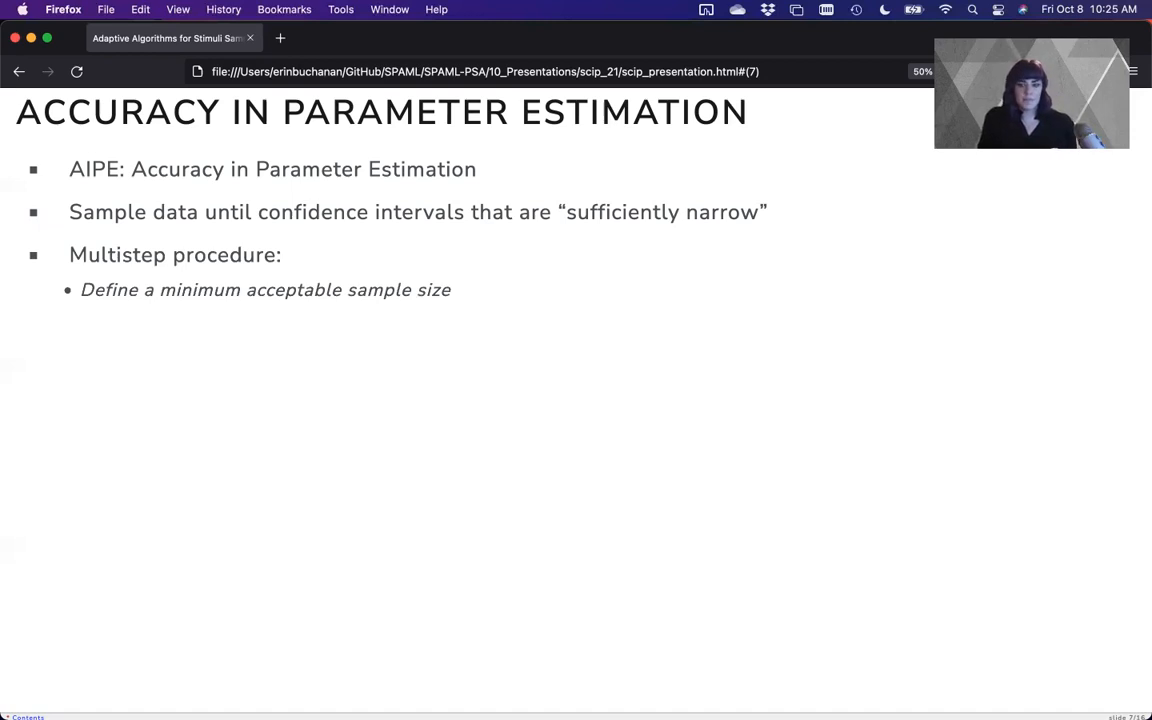
{"action": "key", "text": "right"}
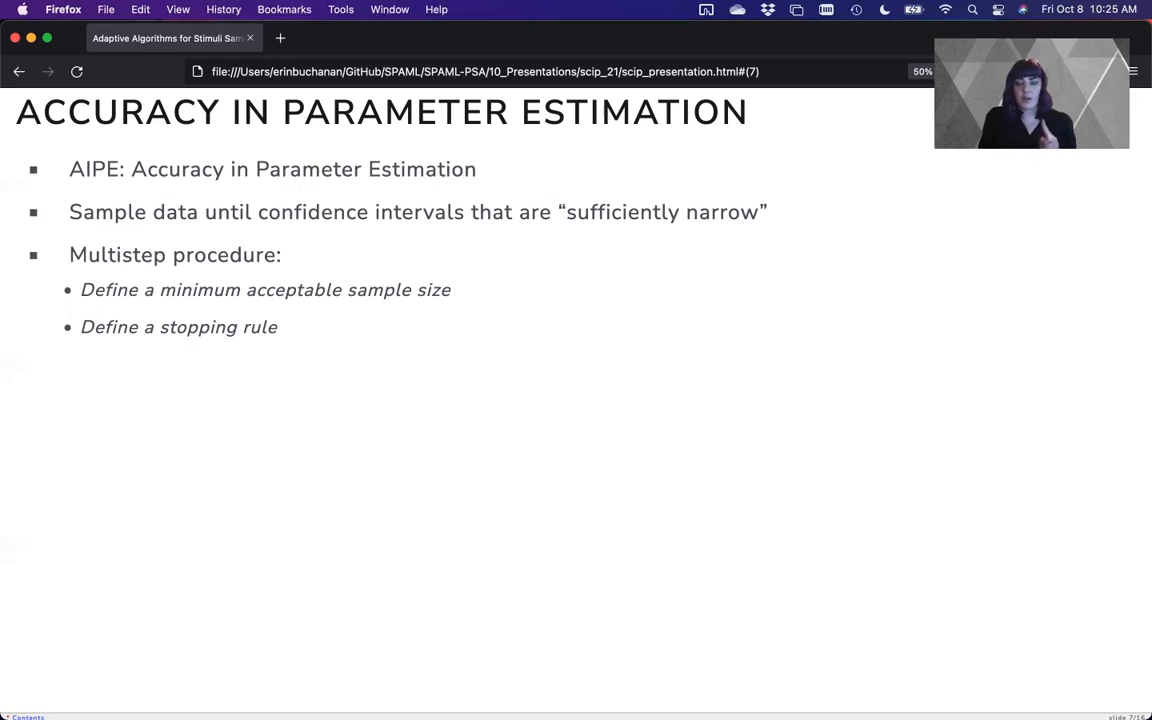
{"action": "key", "text": "right"}
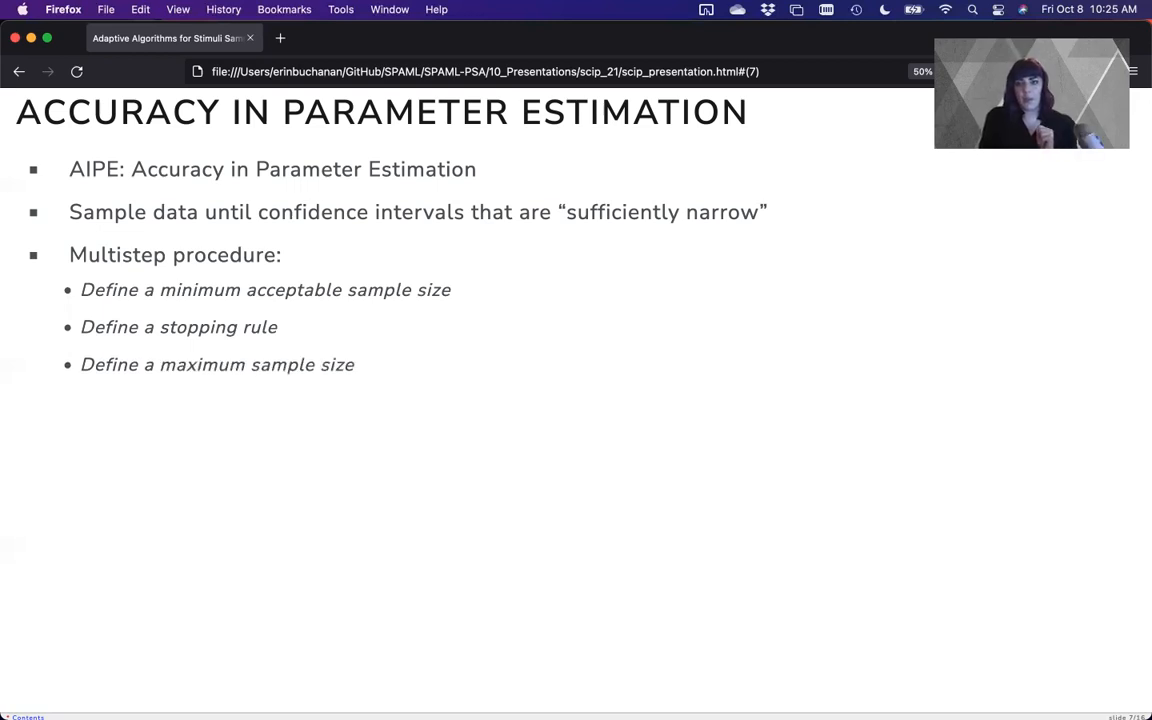
{"action": "key", "text": "right"}
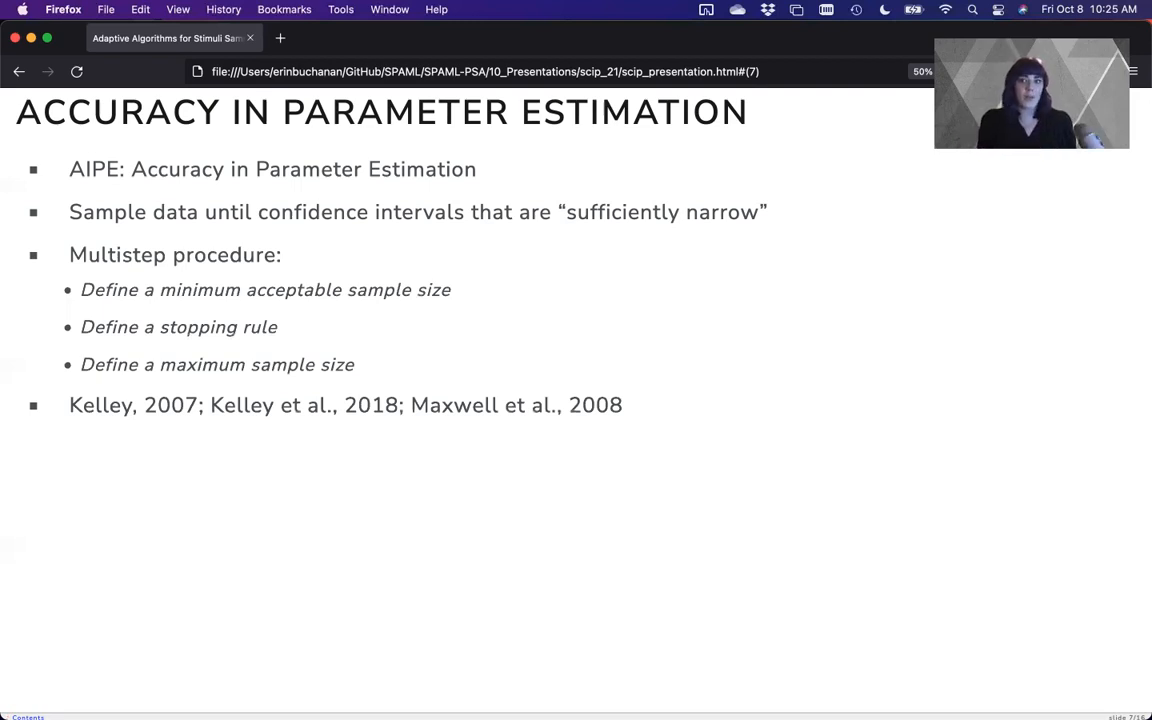
{"action": "key", "text": "Right"}
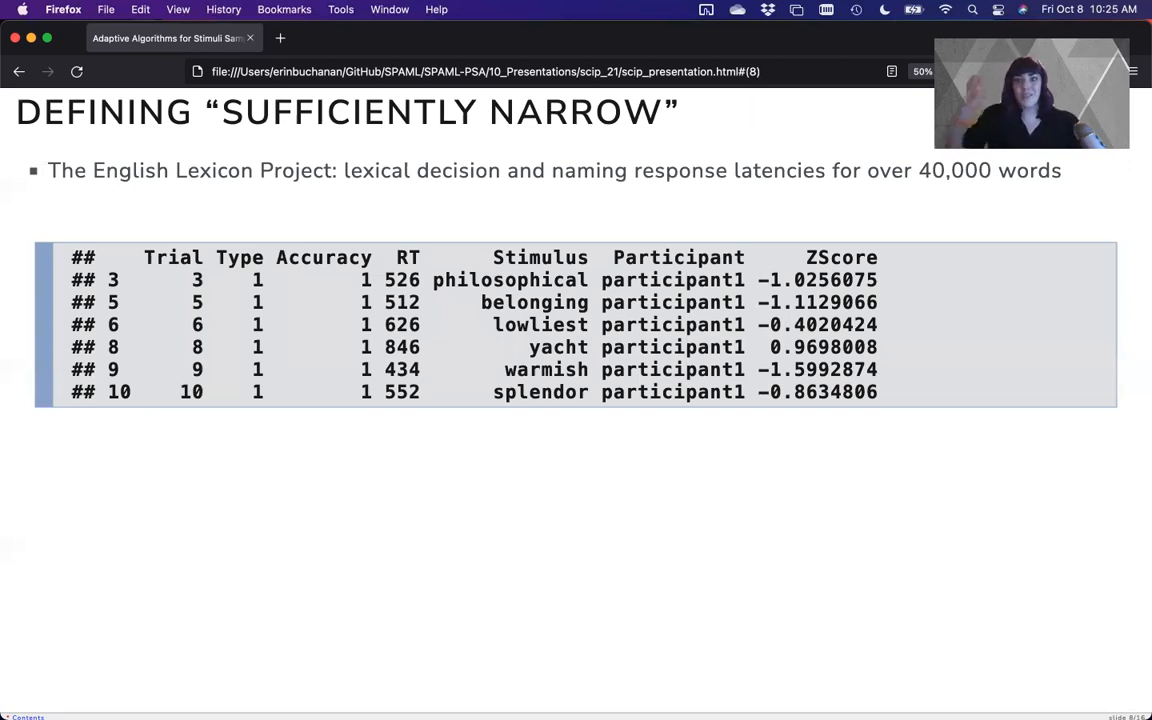
Step: Step past the Sufficiently Narrow slide to the Defining the Stopping Rule slide
{"action": "key", "text": "Right"}
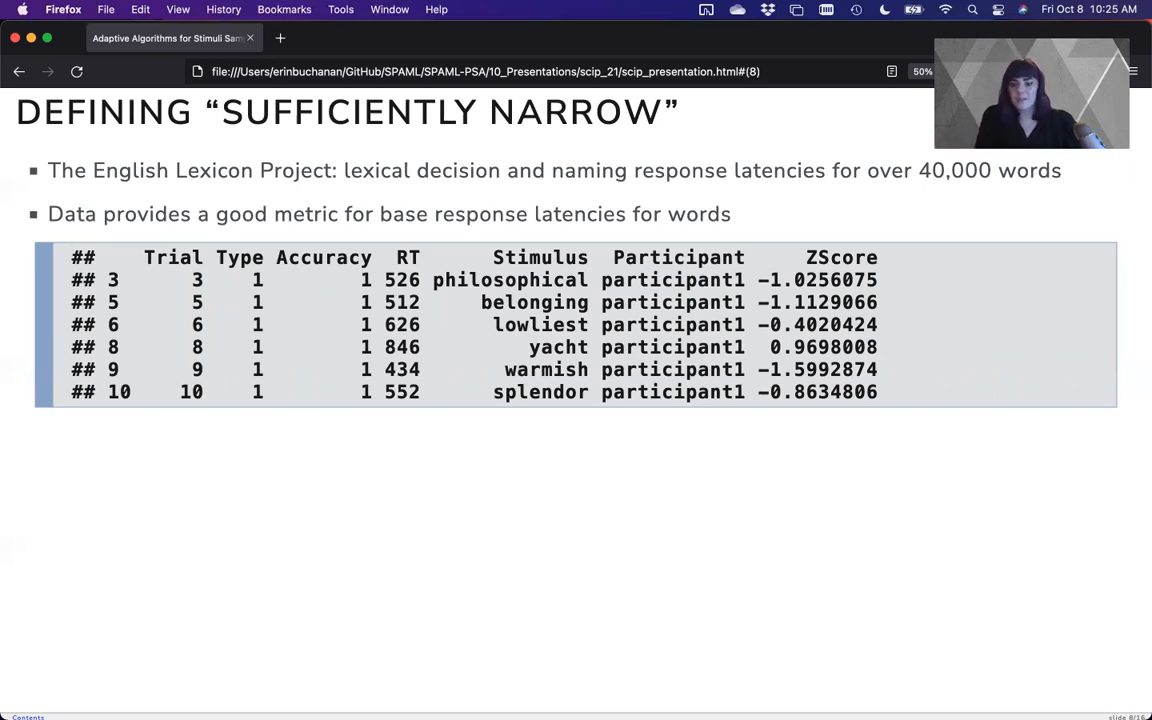
{"action": "key", "text": "Right"}
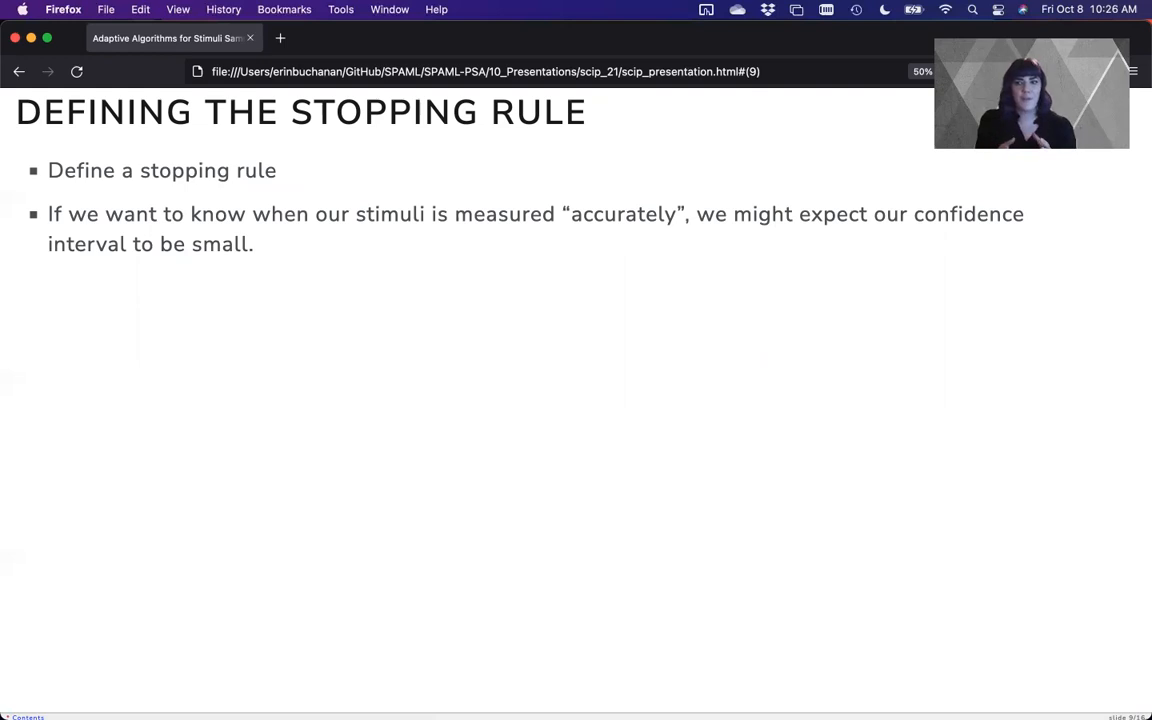
Step: Reveal the response latency and average standard error bullets, then advance to the histogram slide
{"action": "key", "text": "Right"}
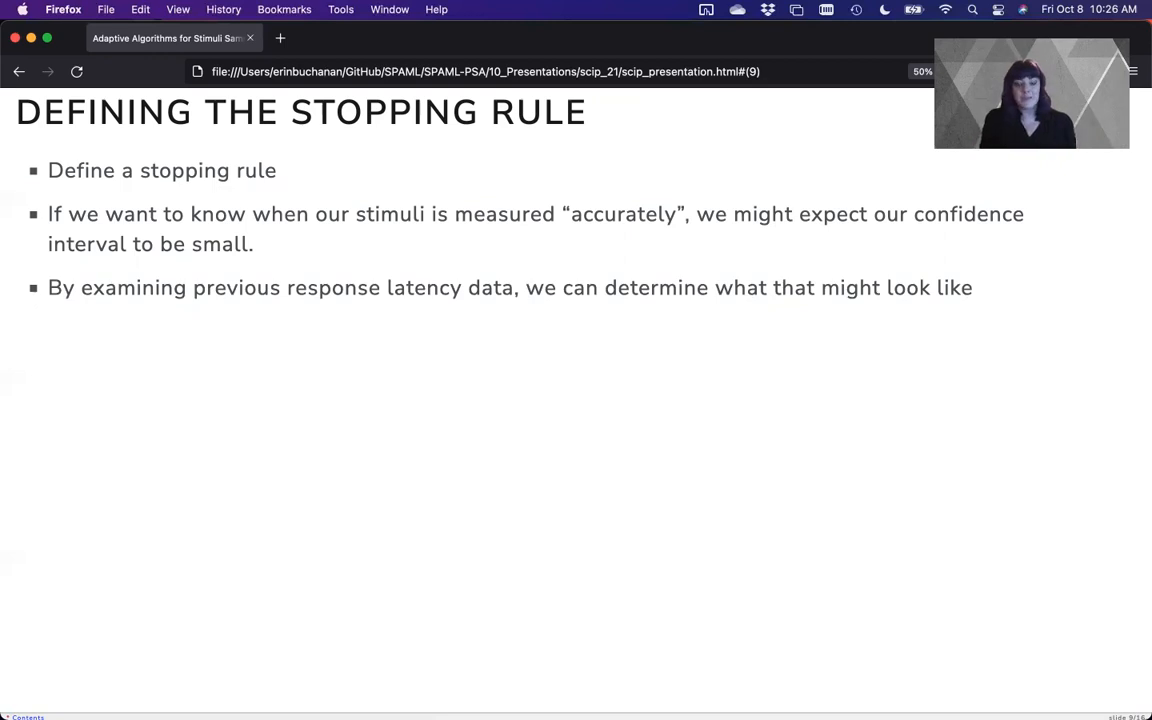
{"action": "key", "text": "right"}
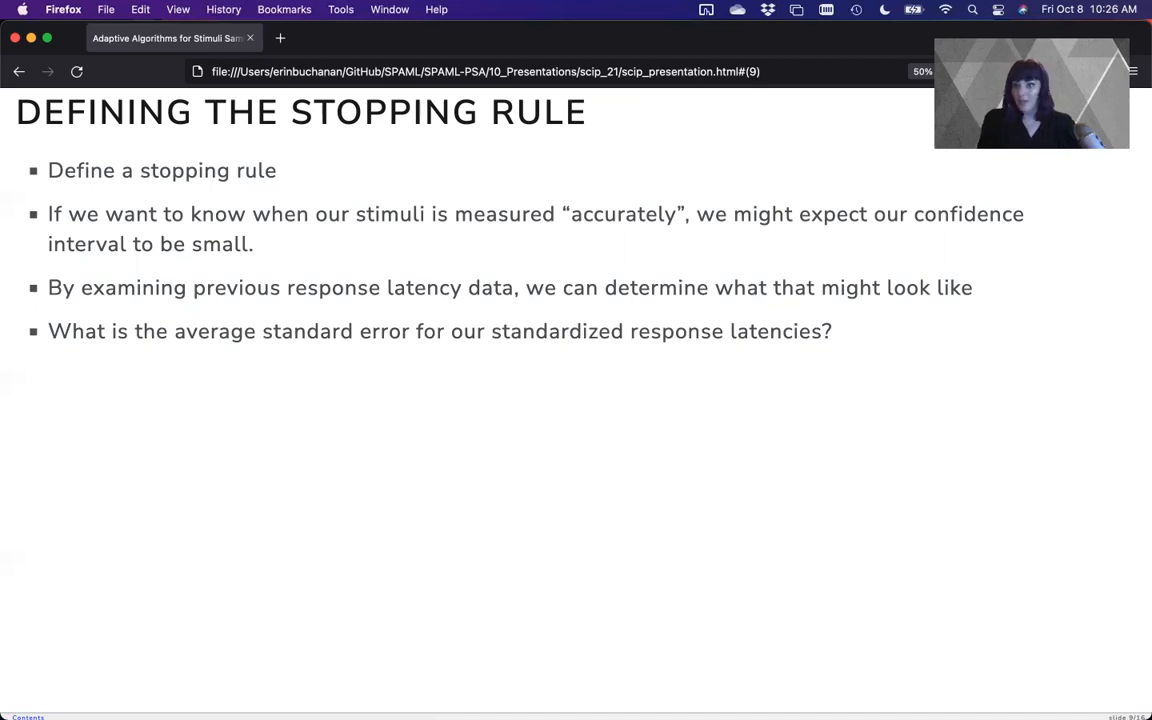
{"action": "key", "text": "Right"}
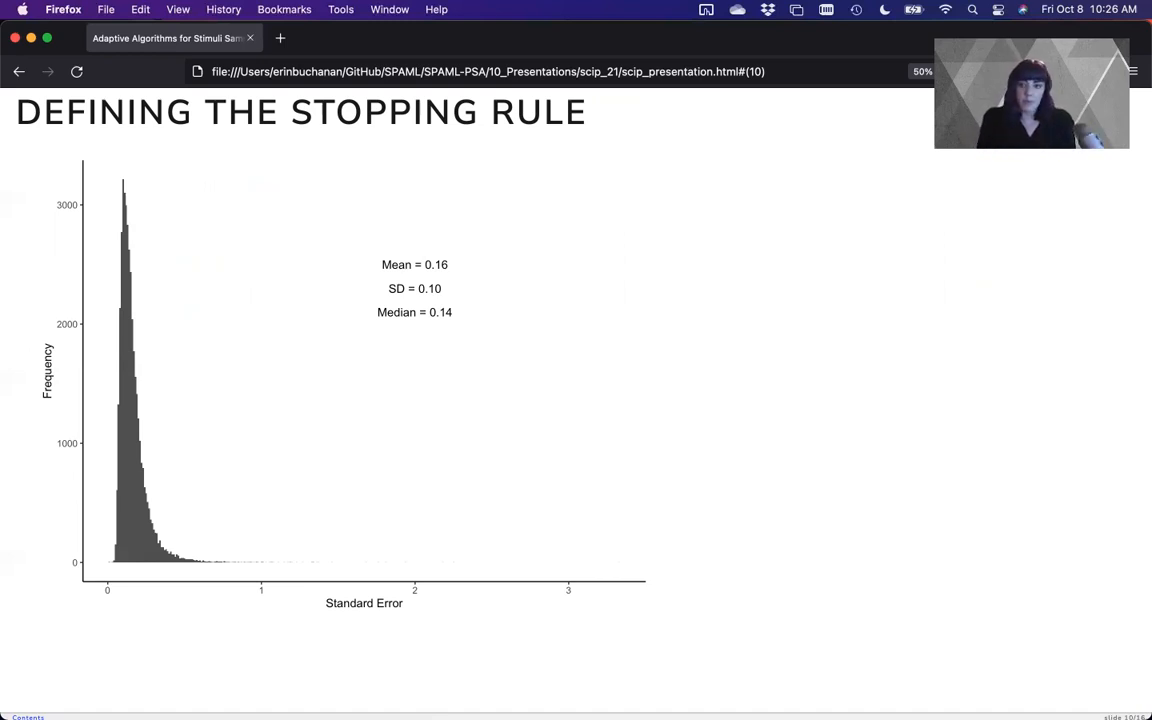
Step: Advance to the Minimum Sample Size slide with its SE = 0.16 question
{"action": "key", "text": "right"}
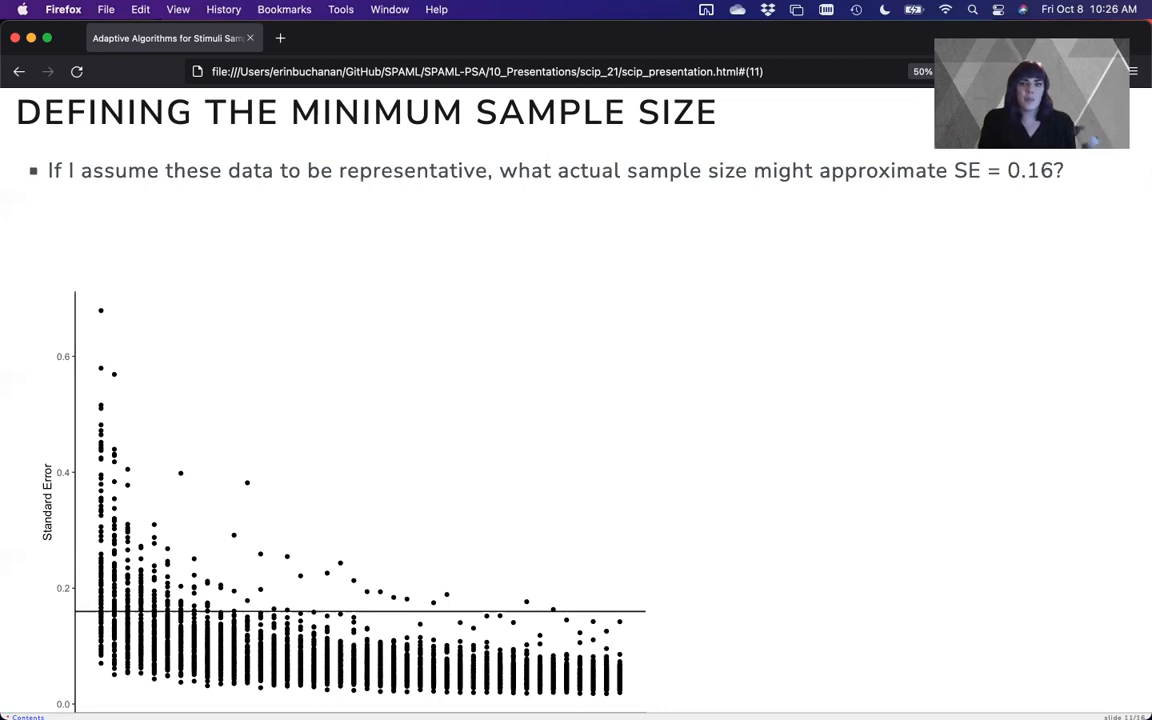
Step: Reveal the 100-word simulation and 80% of samples bullets, then advance to the maximum sample size slide
{"action": "key", "text": "right"}
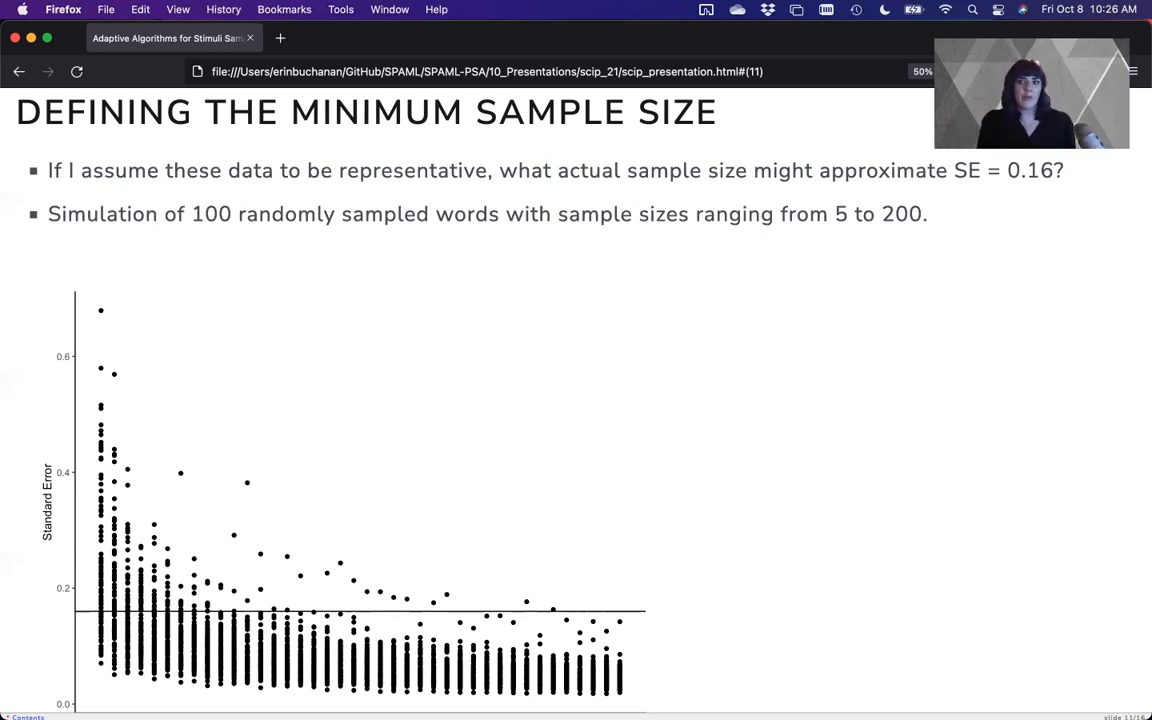
{"action": "key", "text": "right"}
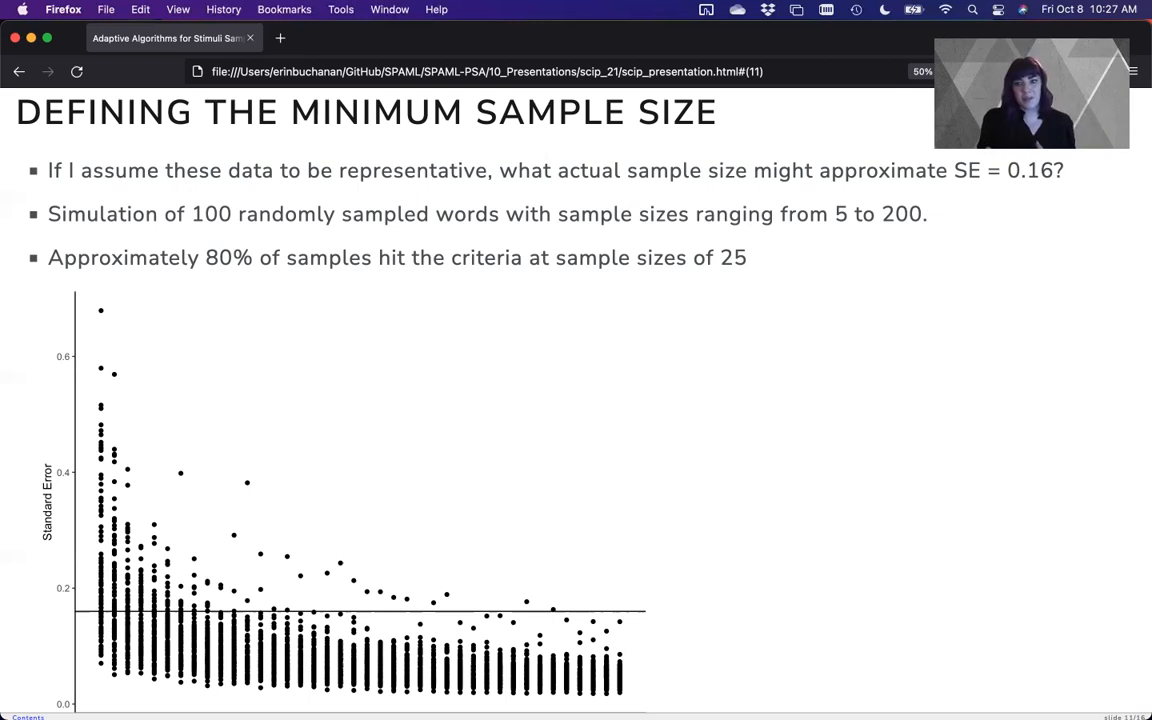
{"action": "key", "text": "right"}
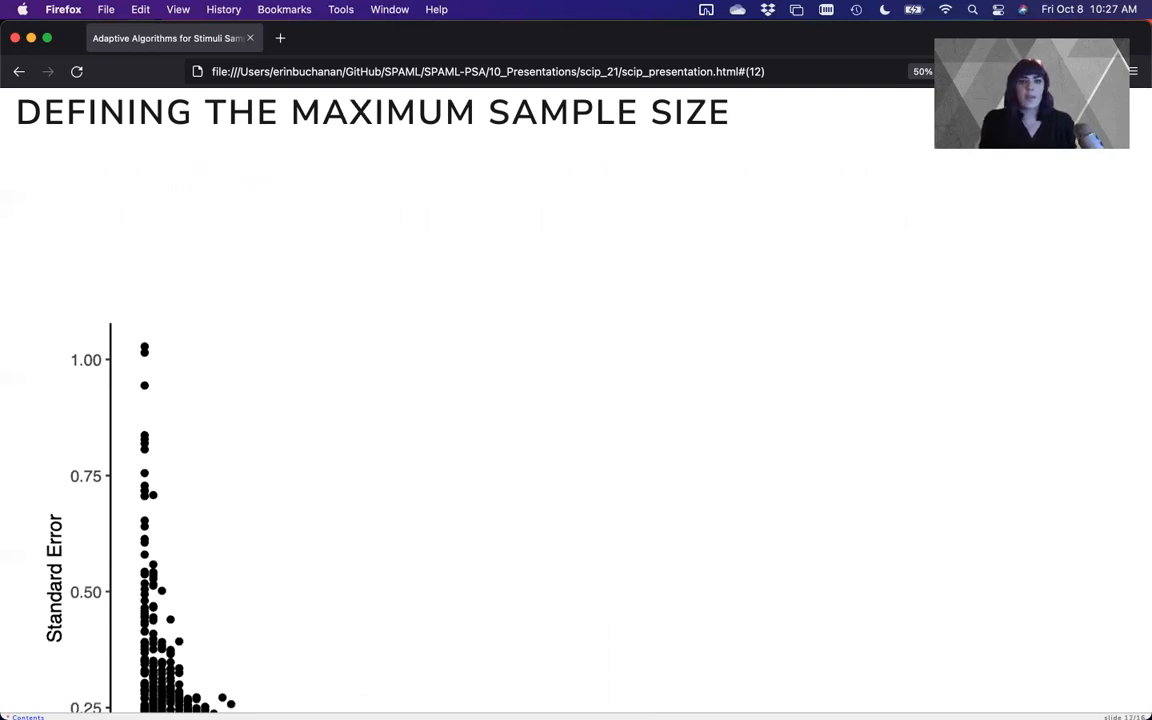
Step: Reveal the time/money/effort, larger power criteria, and Semantic Priming Project (n = 320) bullets
{"action": "key", "text": "right"}
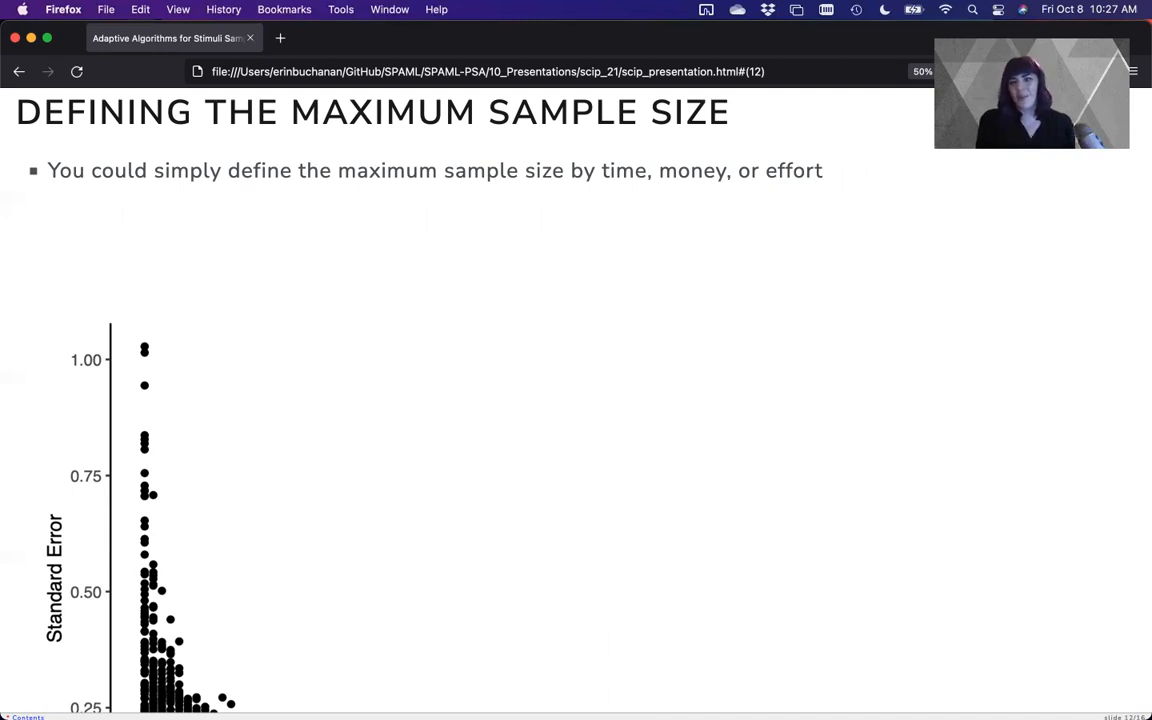
{"action": "key", "text": "right"}
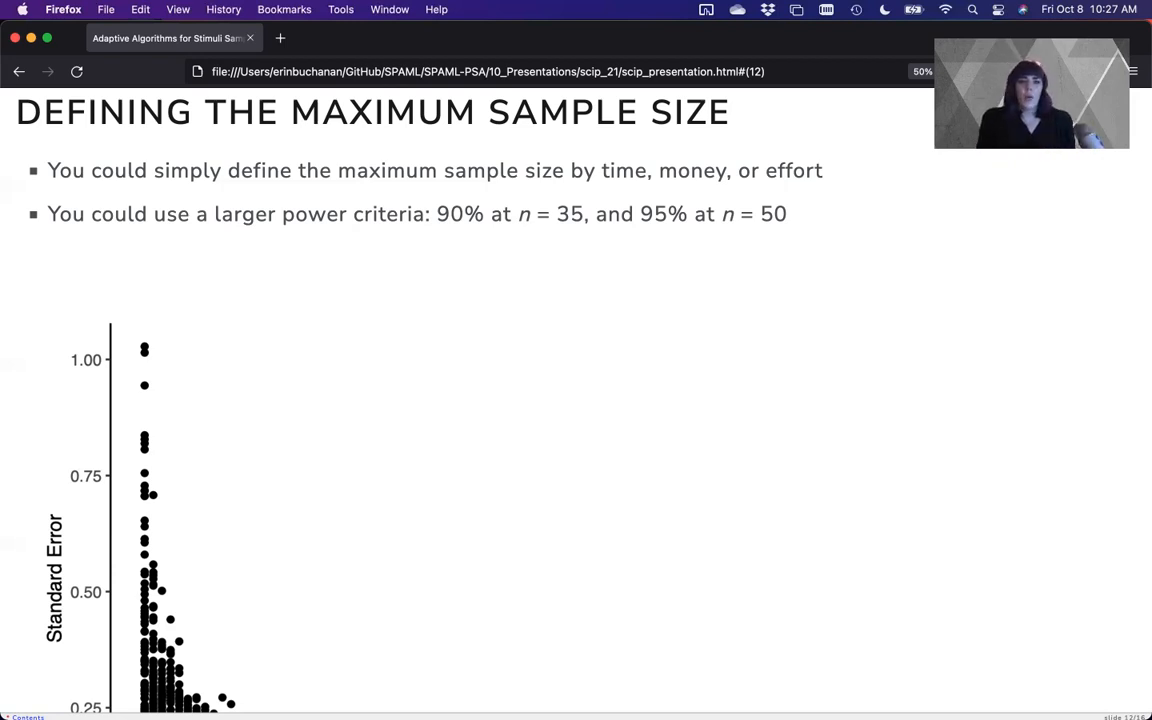
{"action": "key", "text": "right"}
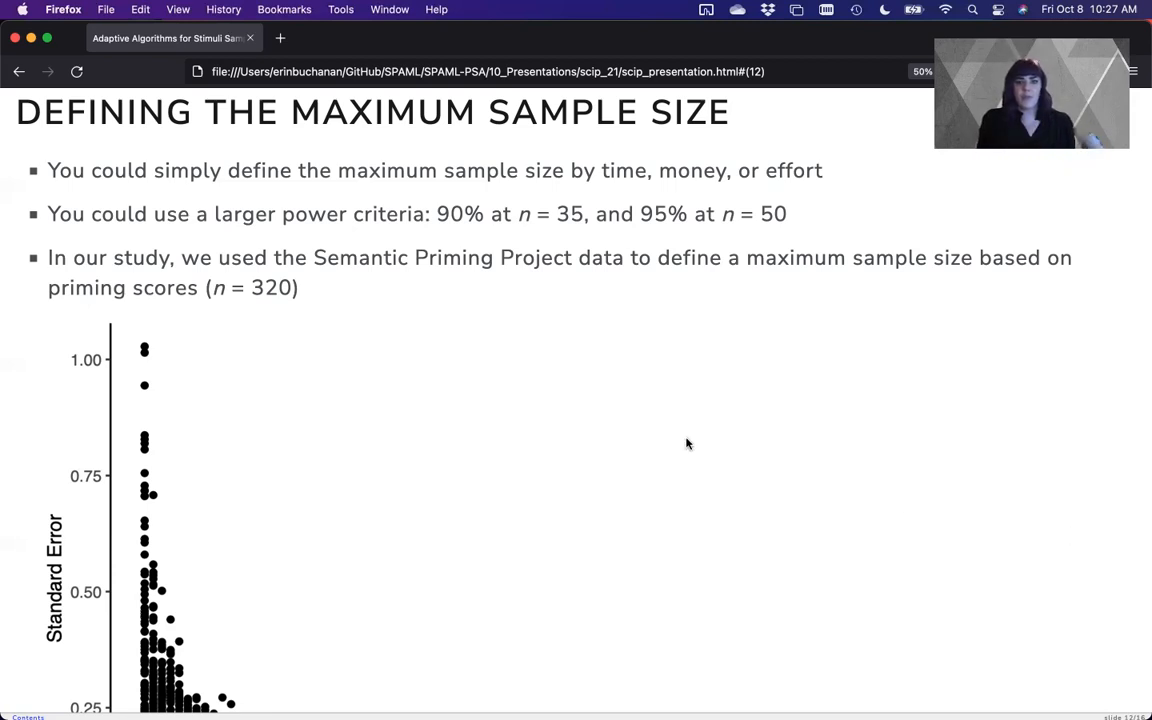
Step: Scroll down through the full scatter plot, then advance to the Stimulus Sampling slide
{"action": "scroll", "scroll_direction": "down", "scroll_amount": 3}
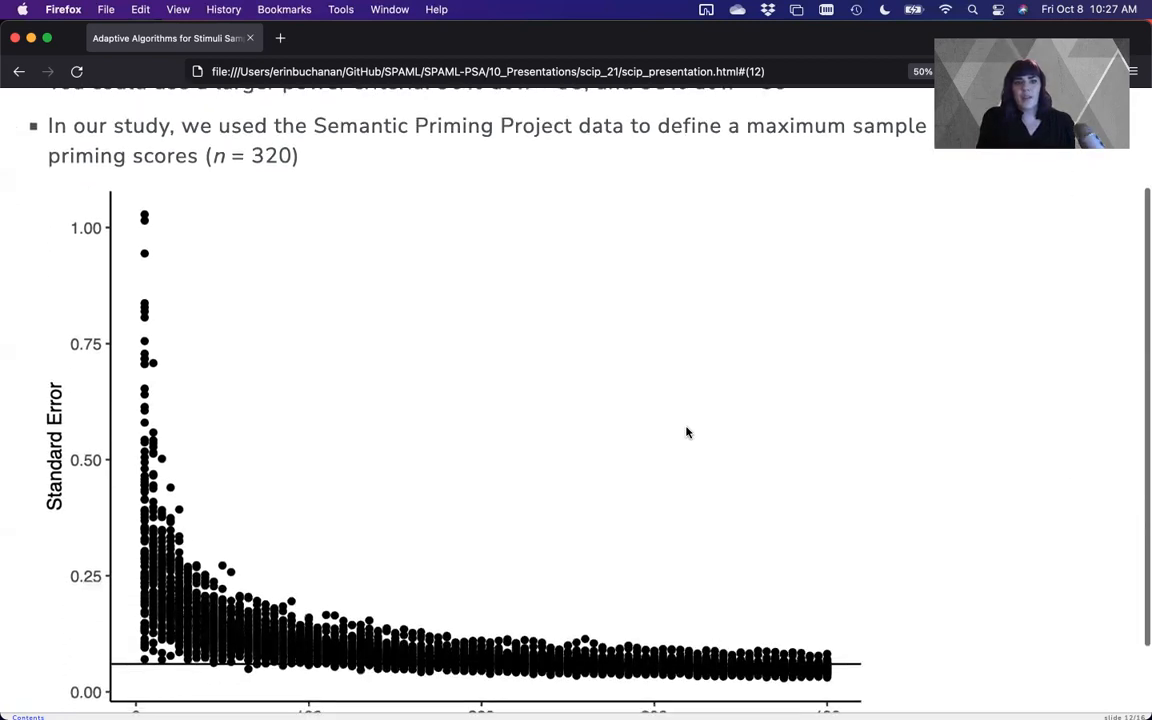
{"action": "scroll", "scroll_direction": "down", "scroll_amount": 3}
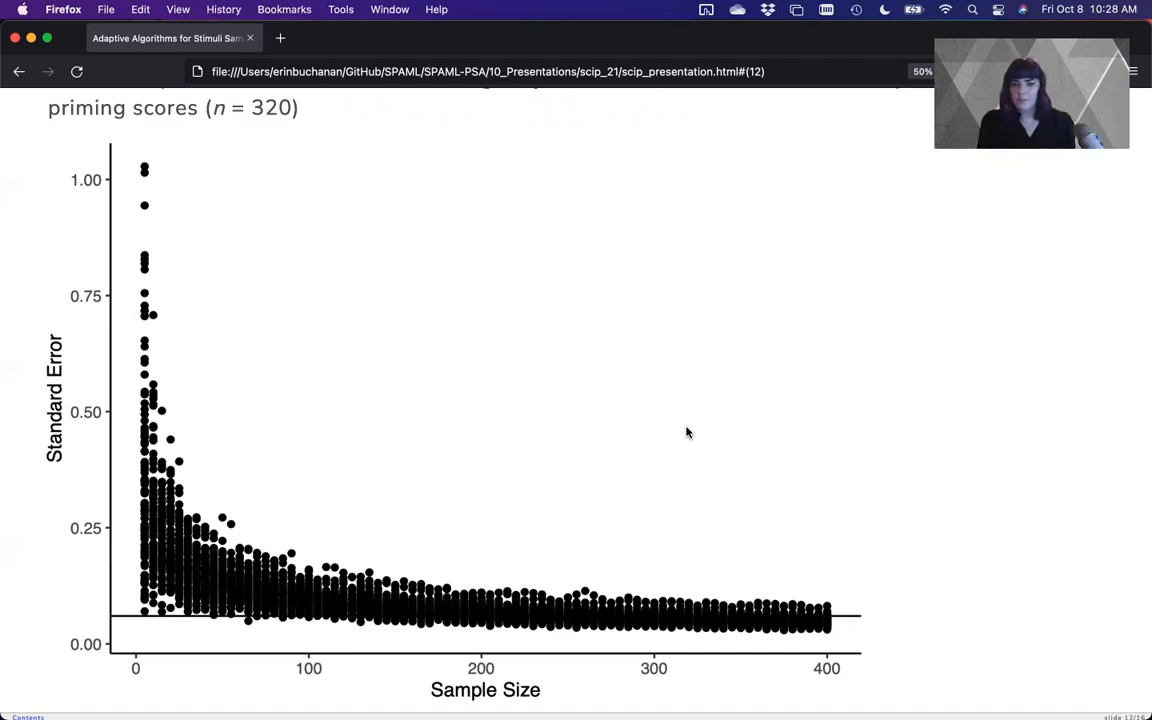
{"action": "key", "text": "Right"}
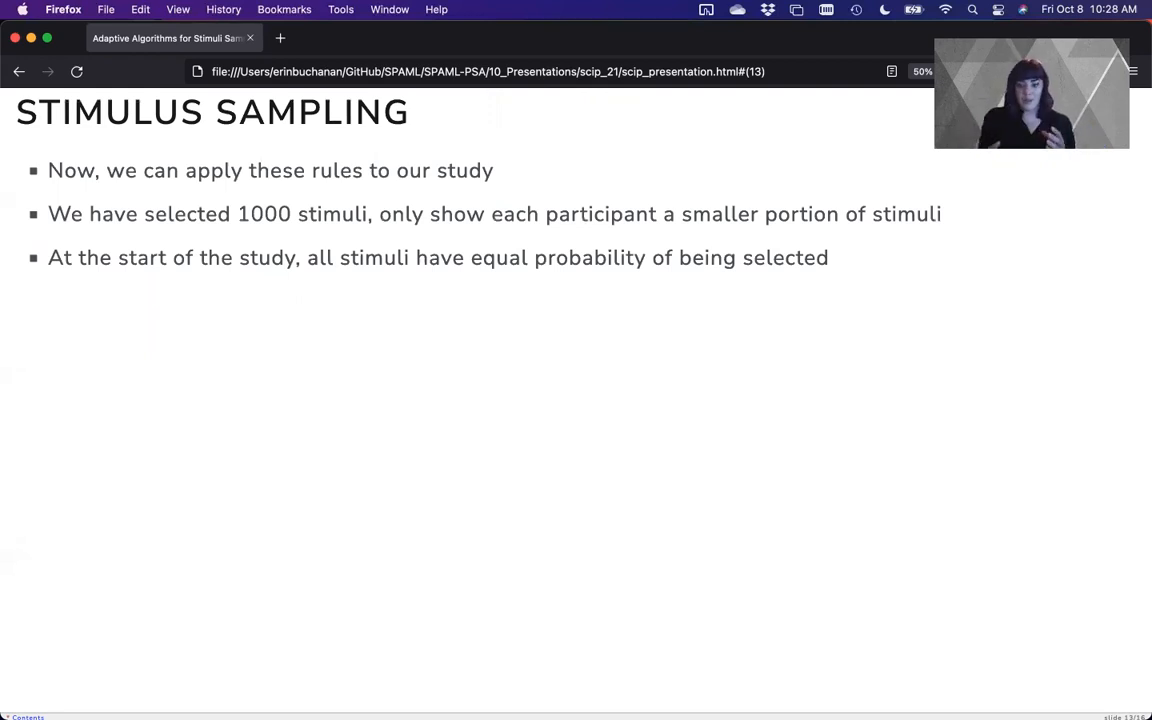
Step: Reveal the remaining sampling procedure steps, then advance to the Study Flow diagram slide
{"action": "key", "text": "right"}
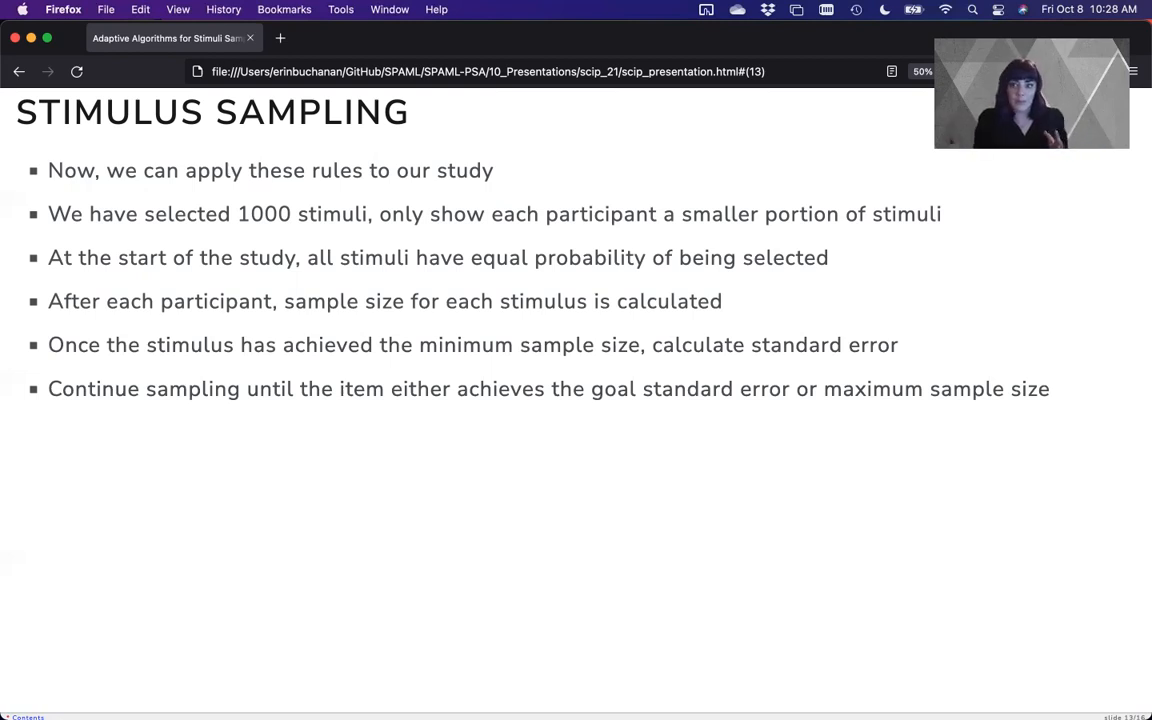
{"action": "key", "text": "right"}
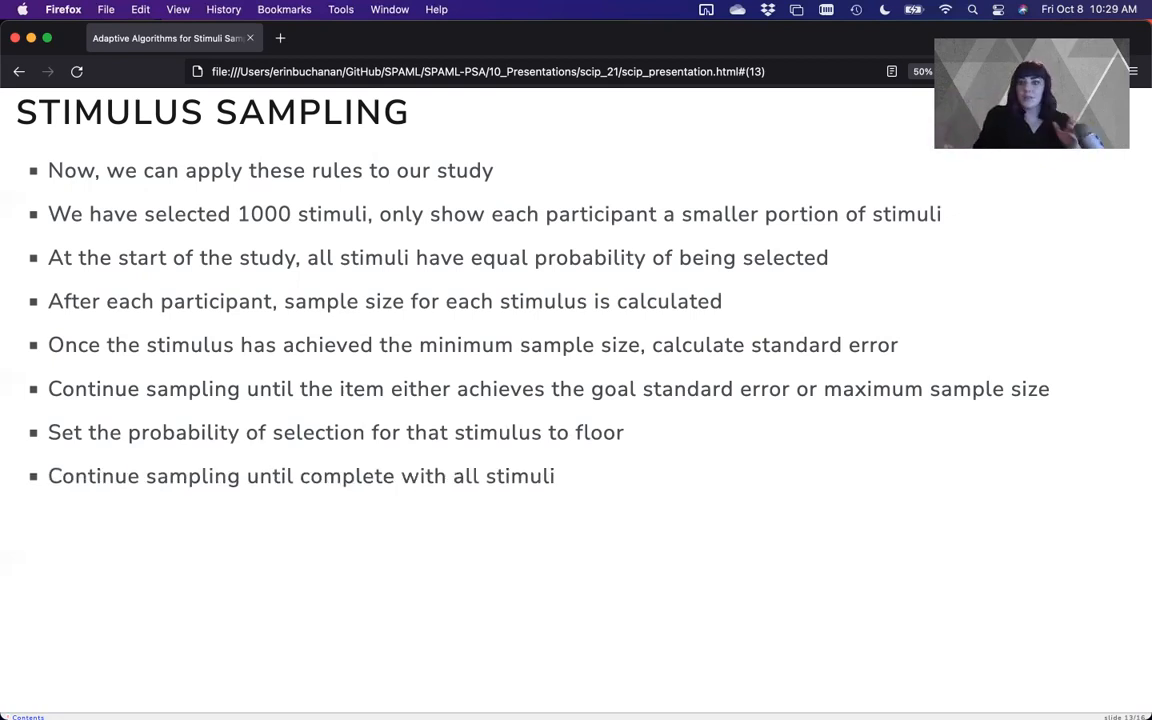
{"action": "key", "text": "right"}
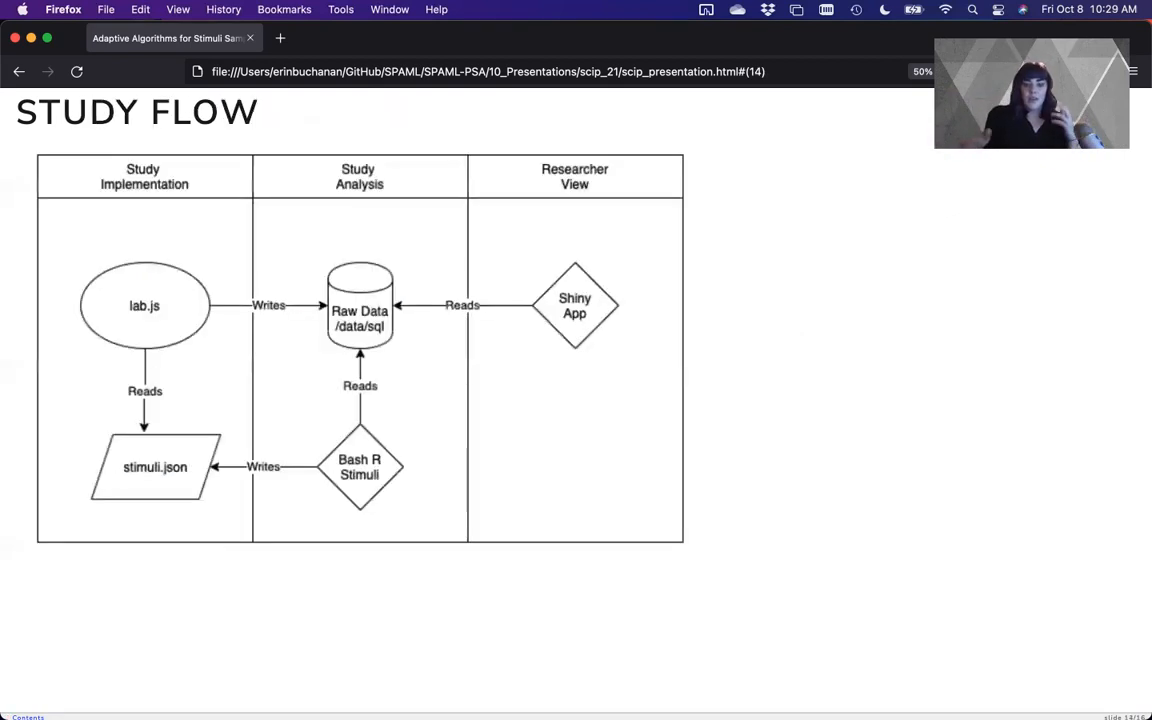
Step: Briefly revisit the eight-bullet Stimulus Sampling slide, then return to the Study Flow diagram
{"action": "key", "text": "Left"}
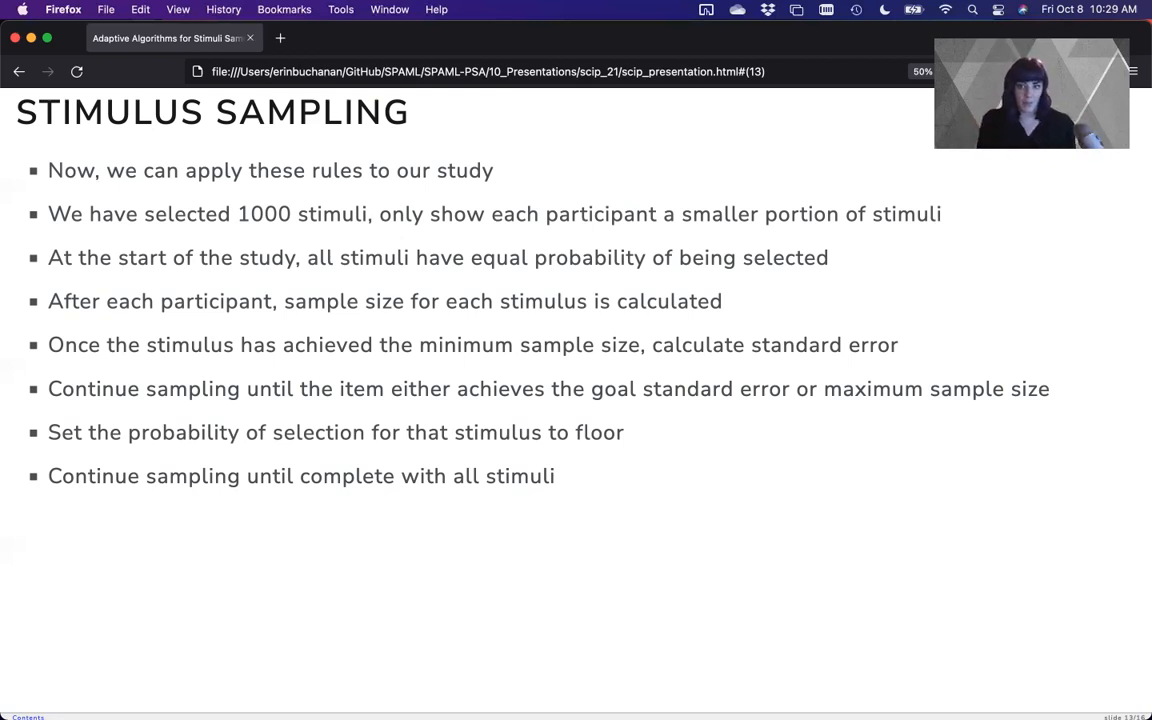
{"action": "key", "text": "right"}
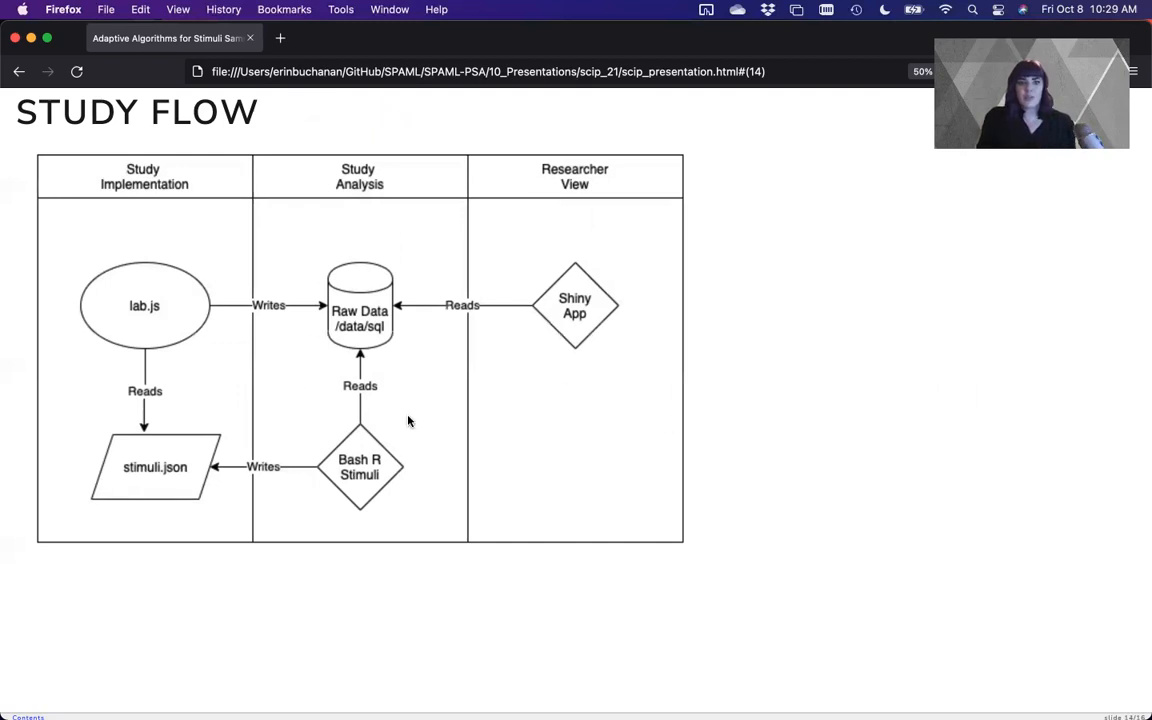
{"action": "mouse_move", "coordinate": [338, 492]}
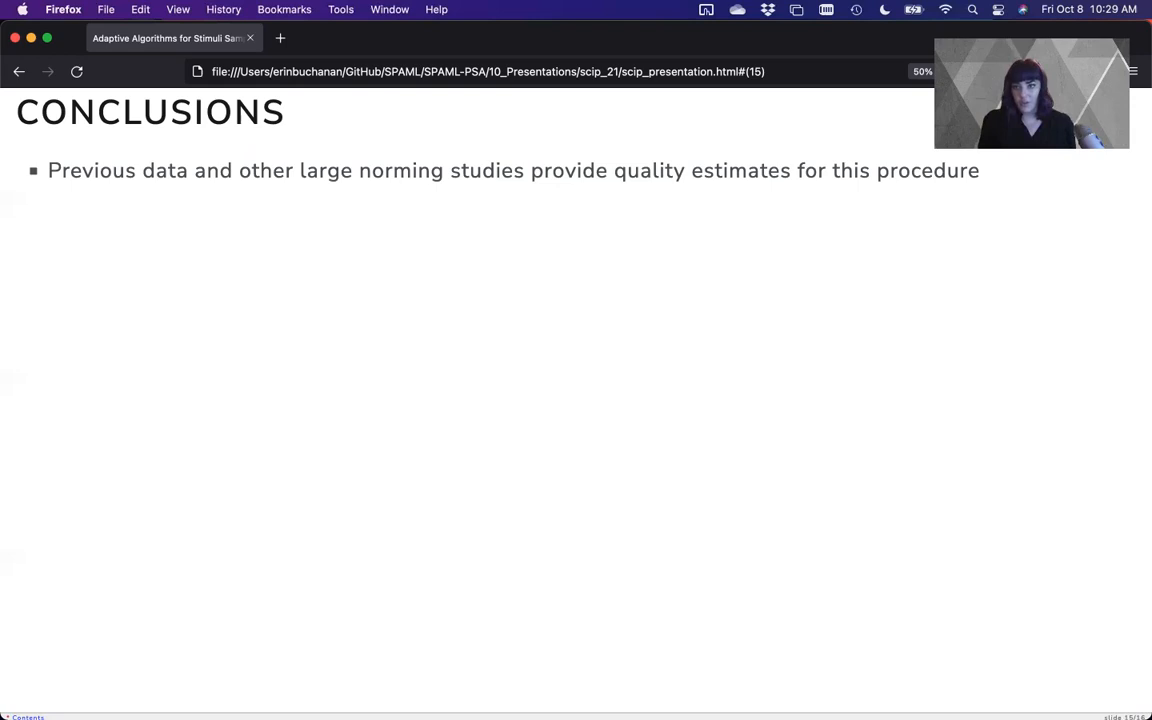
Step: Reveal the sample size, parameter estimation, hypothesis, and quality data conclusions, then reach Questions
{"action": "key", "text": "Right"}
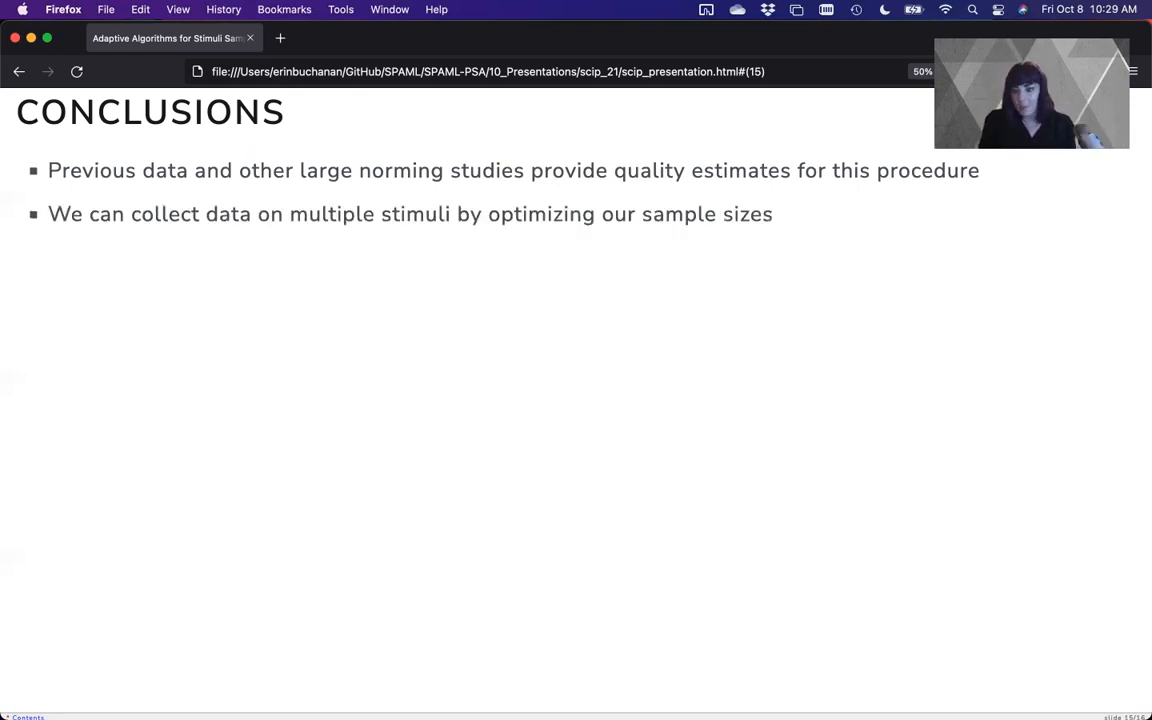
{"action": "key", "text": "right"}
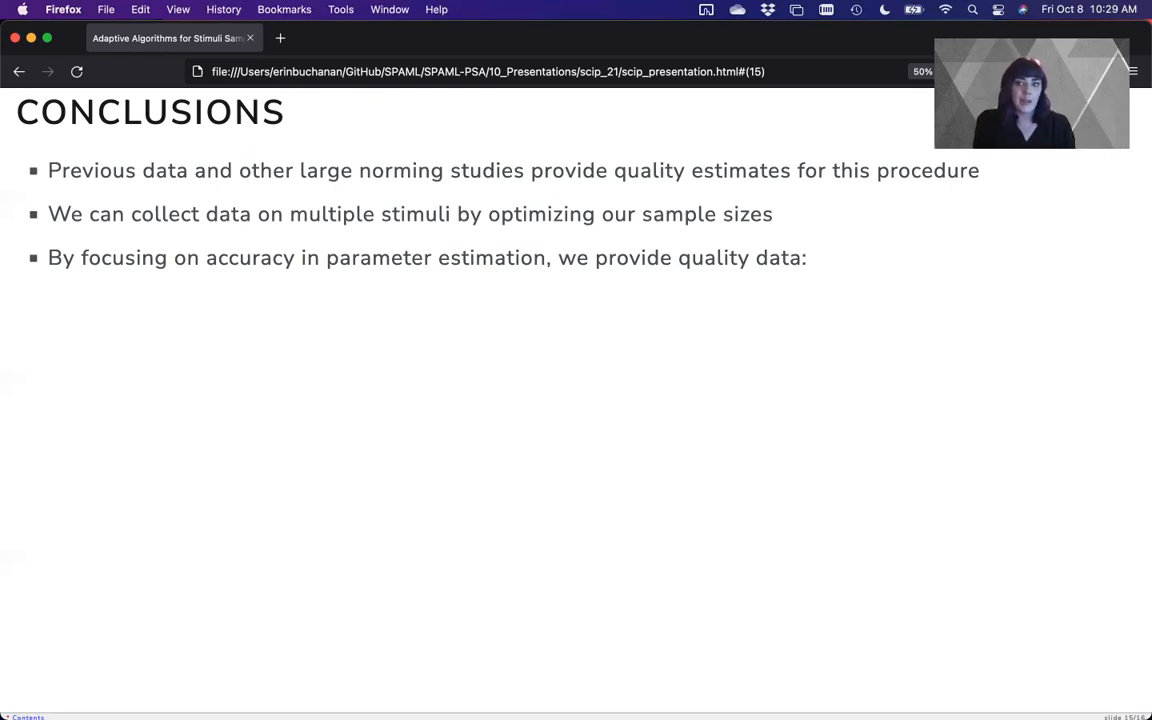
{"action": "key", "text": "right"}
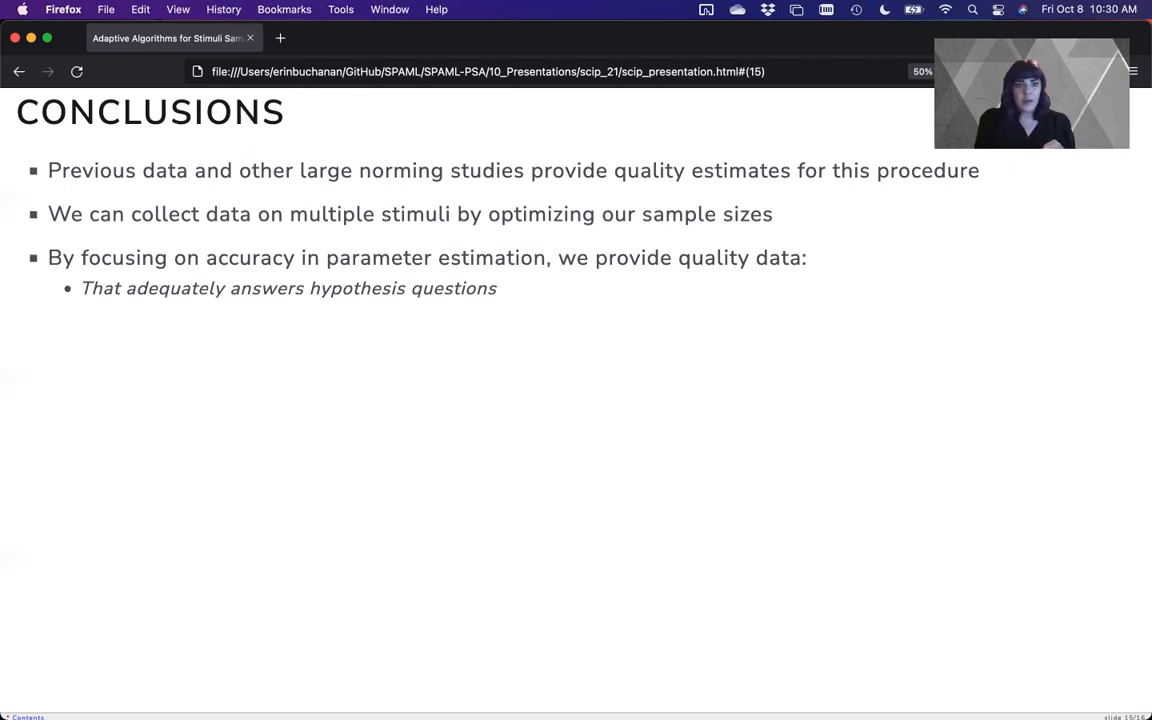
{"action": "key", "text": "Right"}
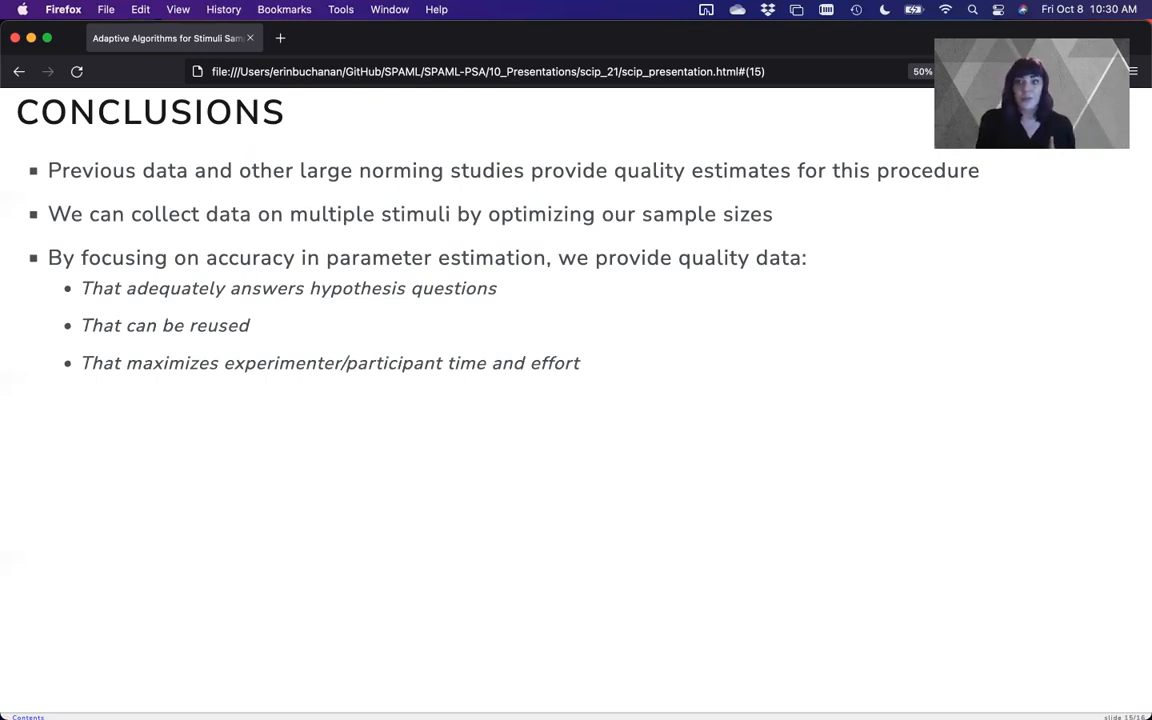
{"action": "key", "text": "Right"}
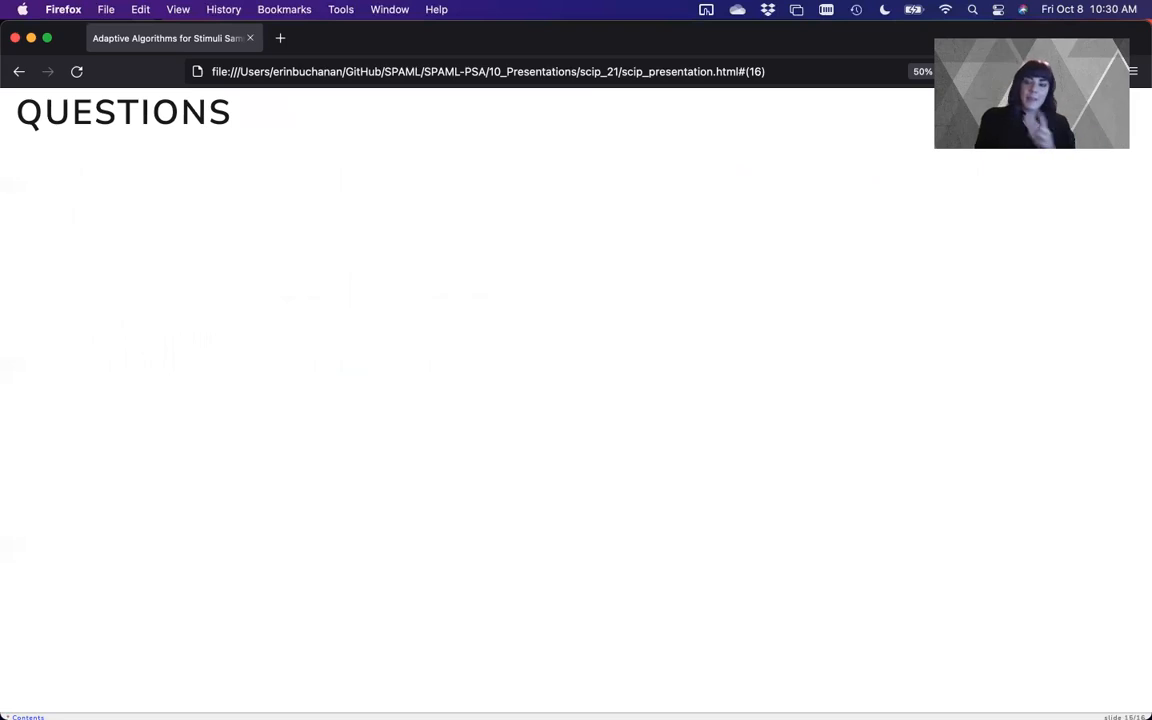